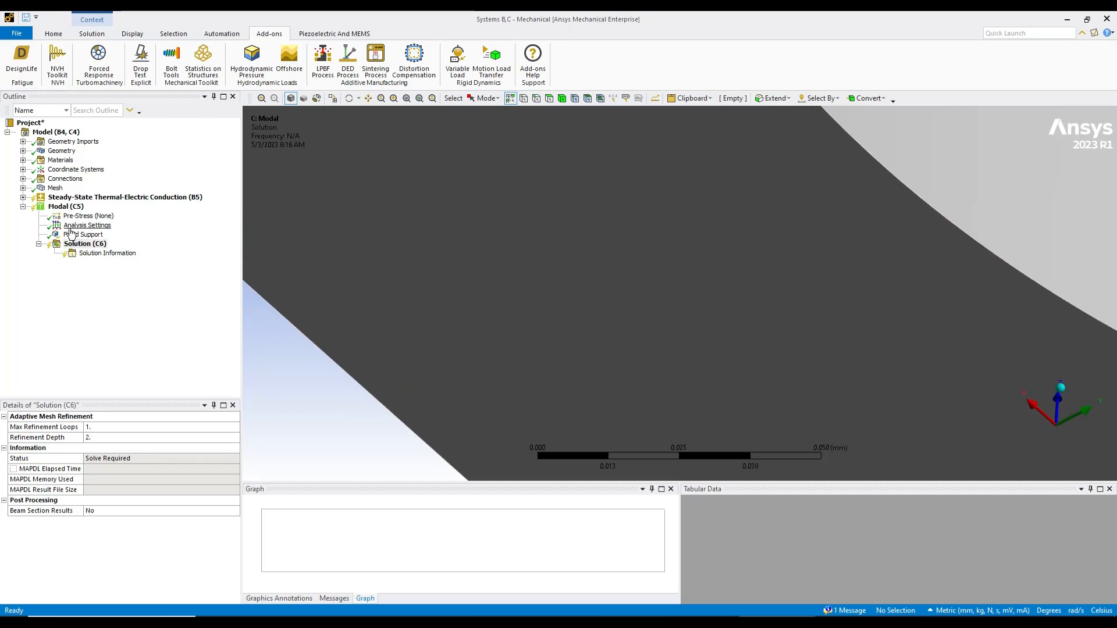
Check Fixed Support and Analysis Settings, then solve the Modal Solution (C6).
click(84, 235)
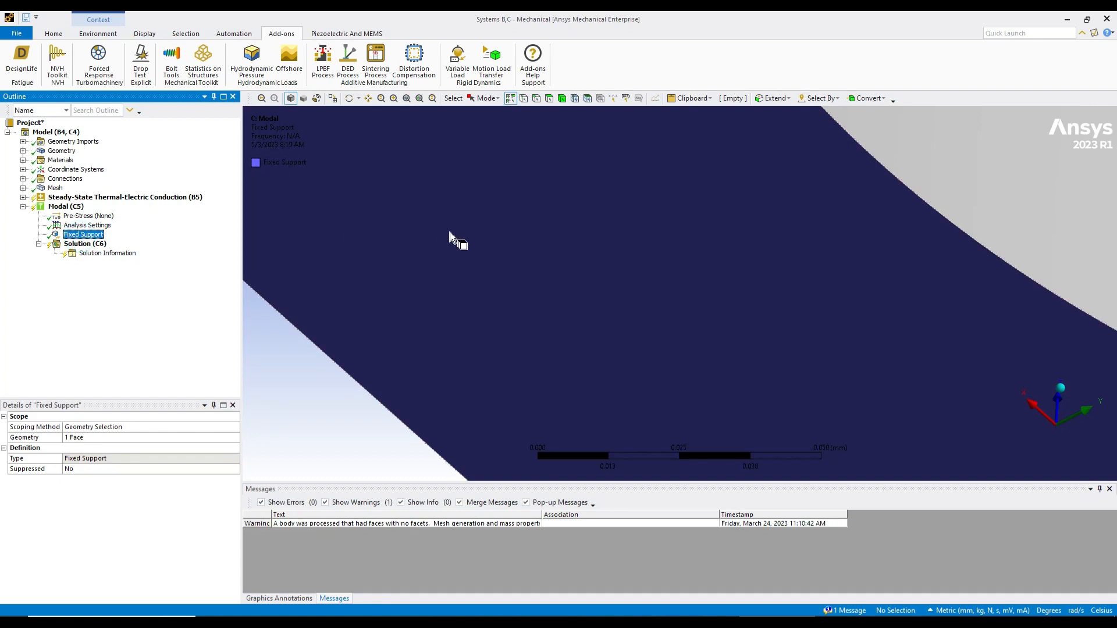
click(87, 226)
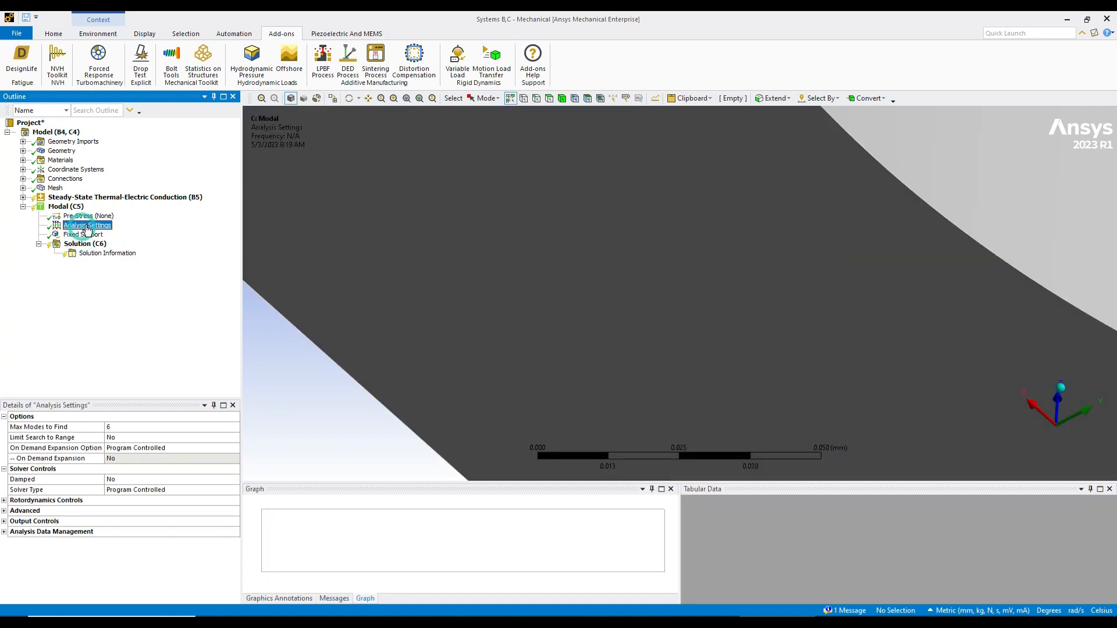
click(84, 244)
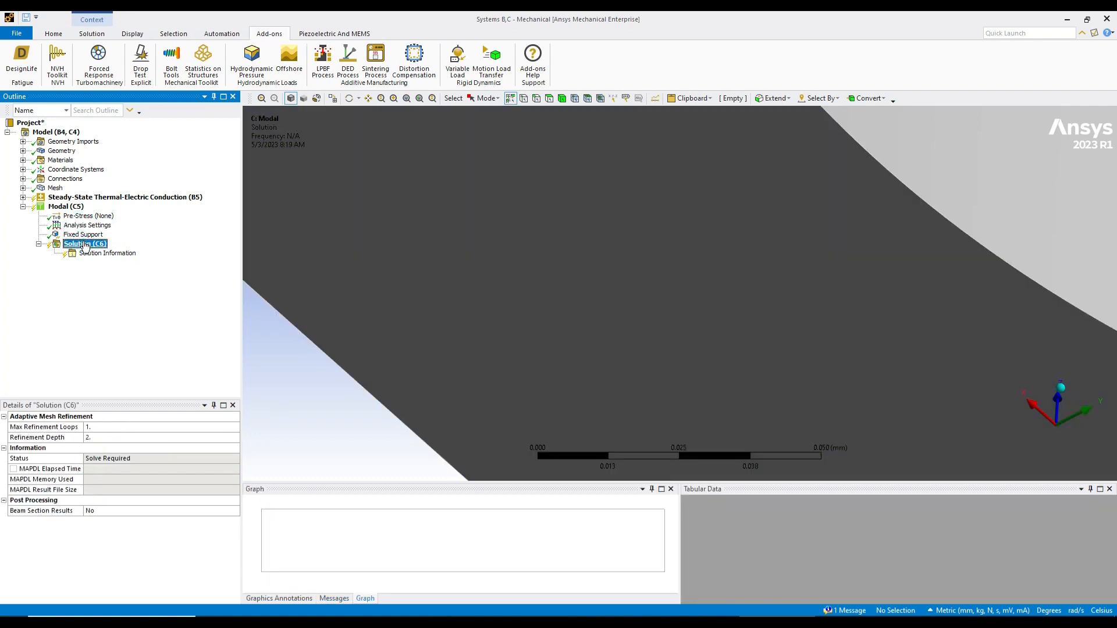
right_click(84, 245)
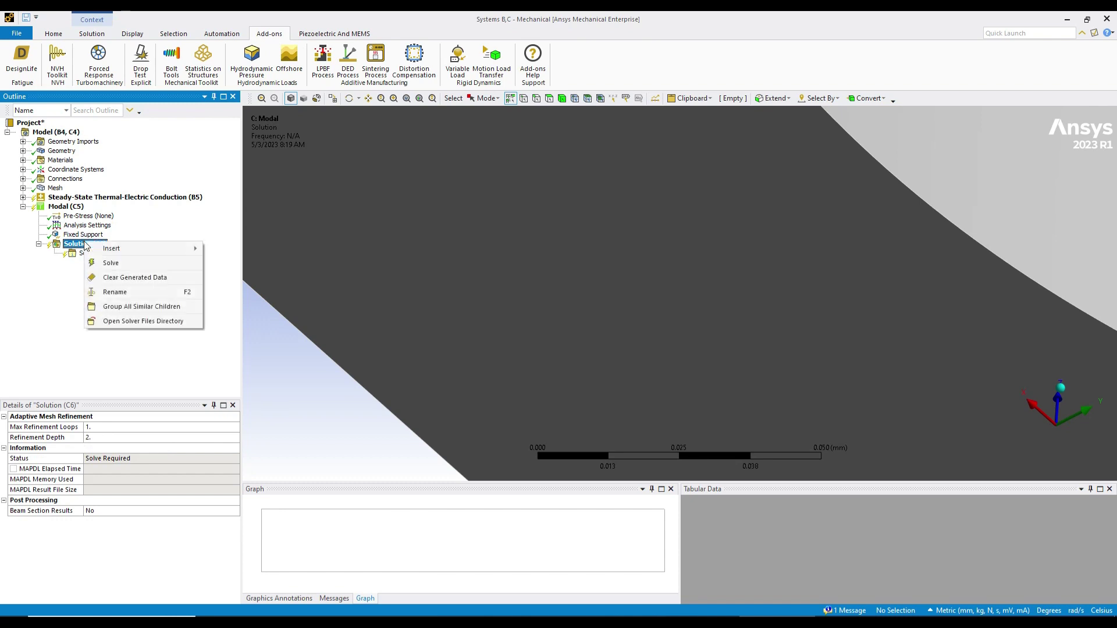
mouse_move(110, 263)
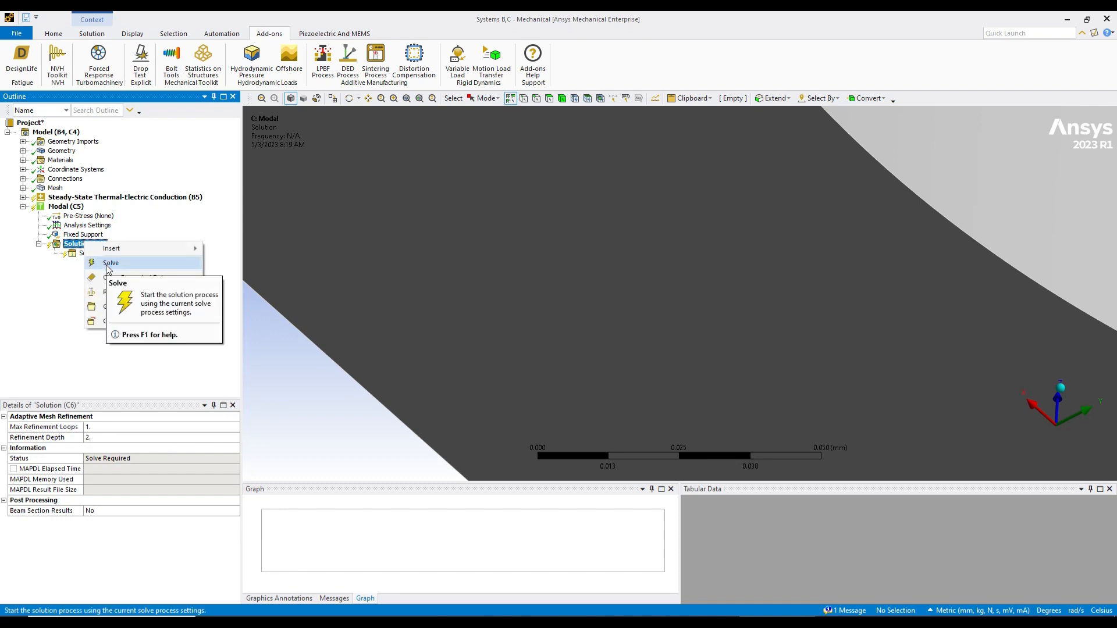
click(111, 263)
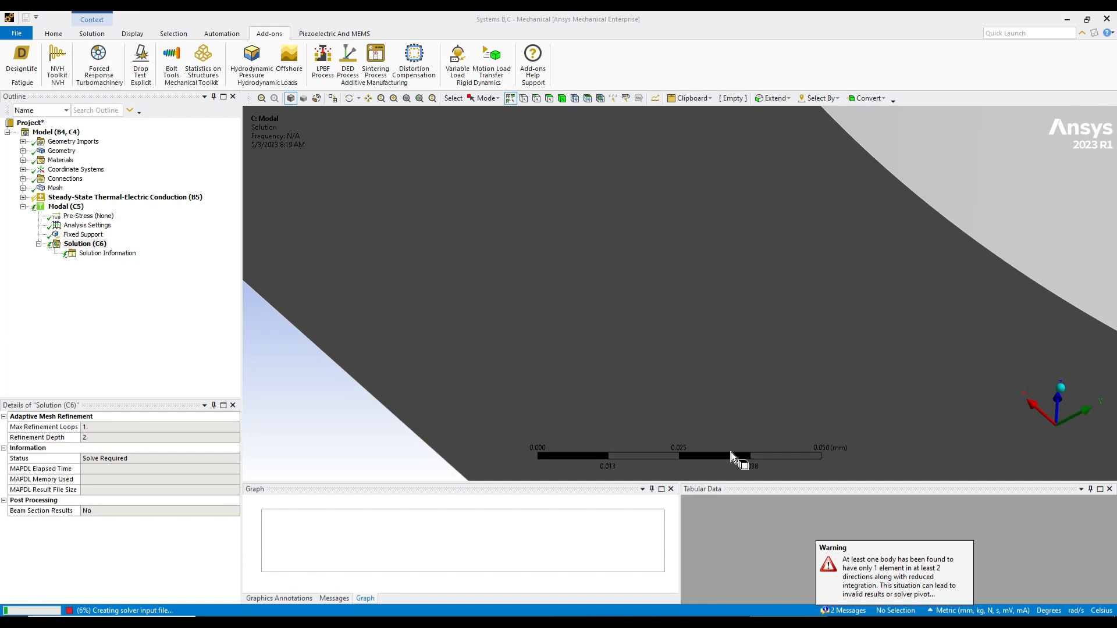
mouse_move(859, 612)
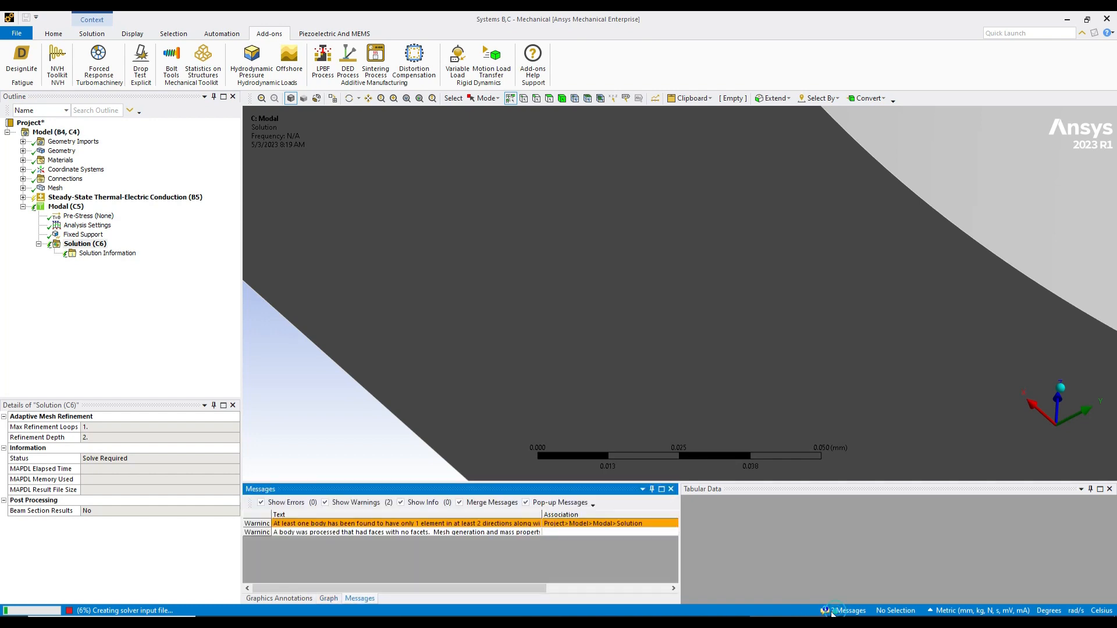
Read the one-element-through-thickness warning in full and dismiss it with OK.
double_click(449, 524)
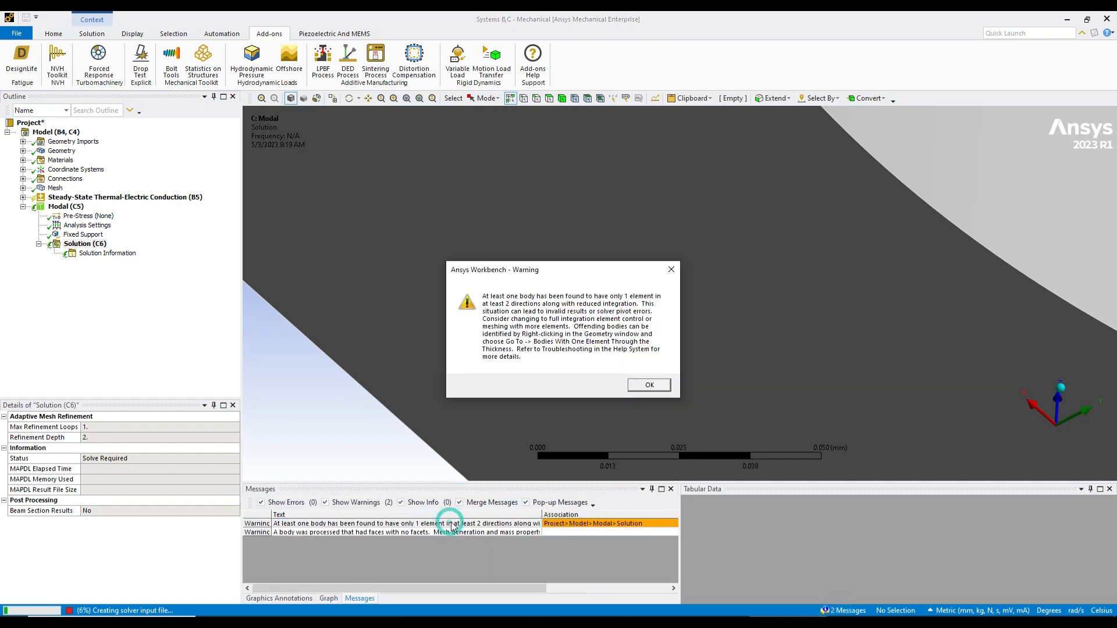
mouse_move(527, 365)
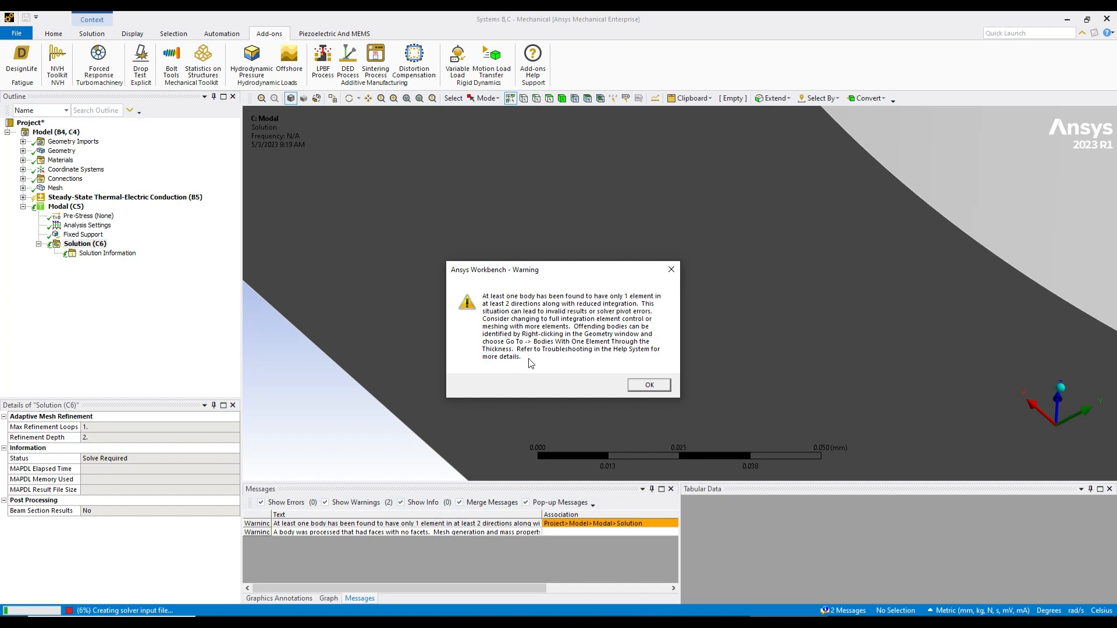
mouse_move(649, 385)
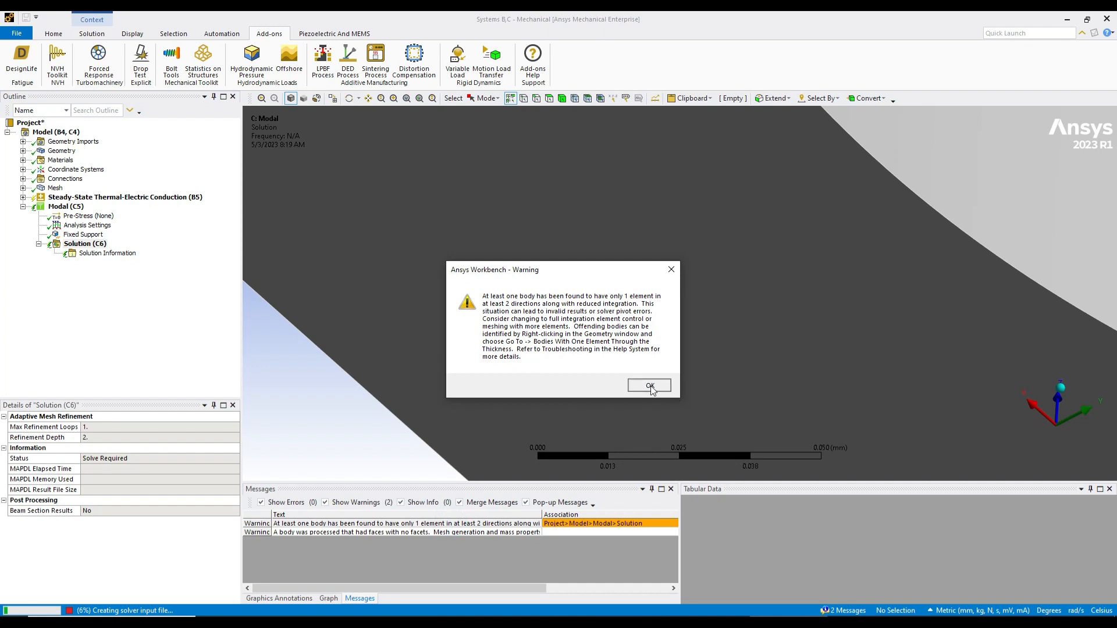
click(649, 385)
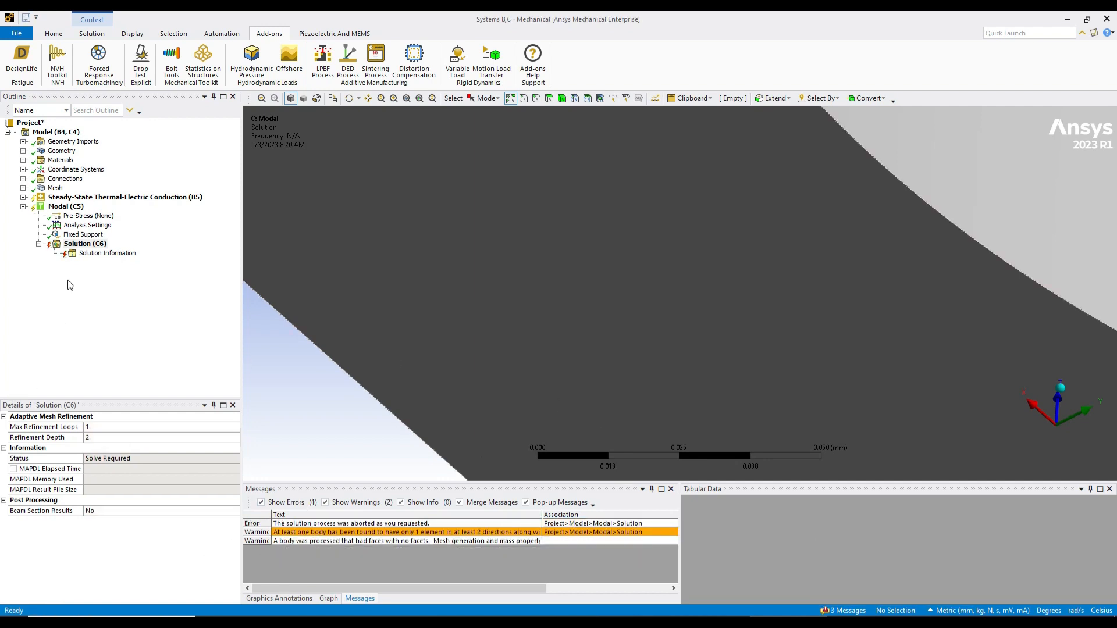
Set the Geometry's Element Control from Program Controlled to Manual in Details.
click(85, 243)
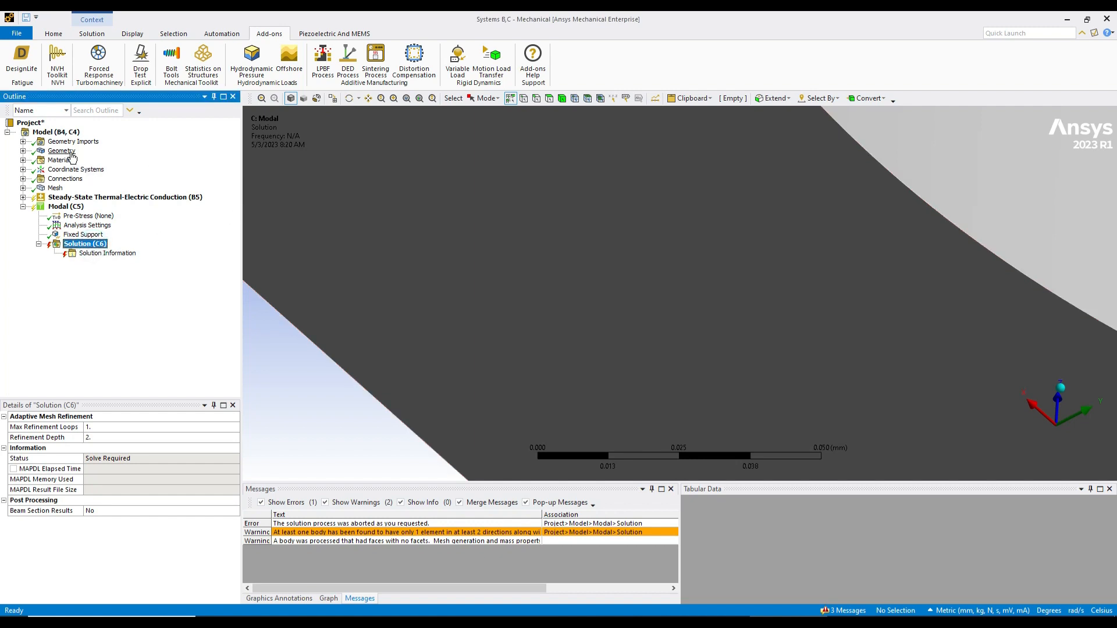
click(60, 150)
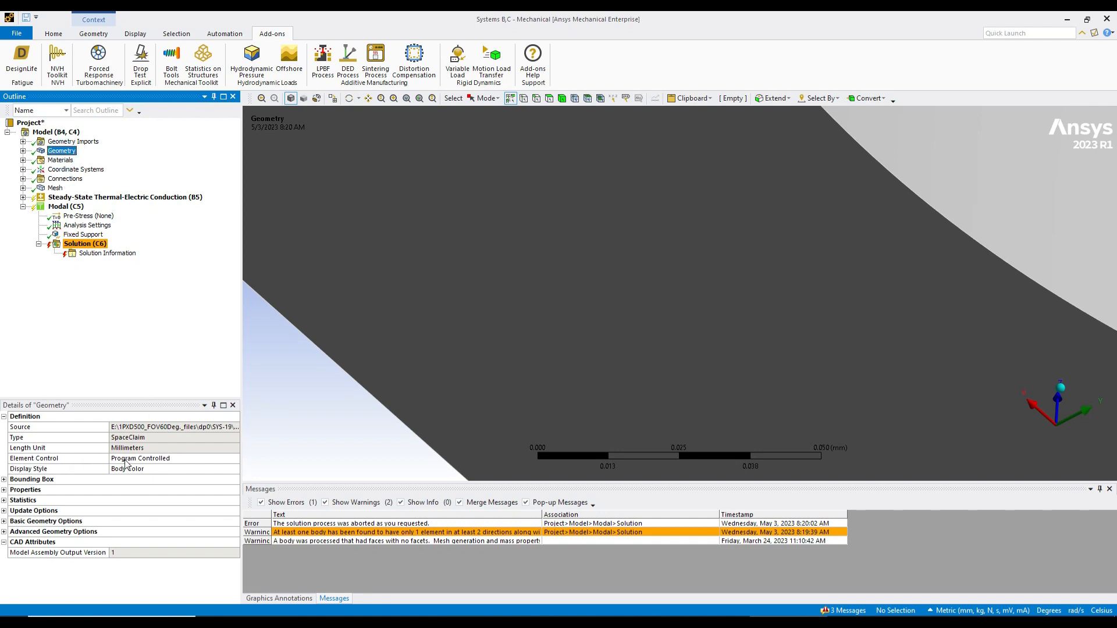
click(140, 458)
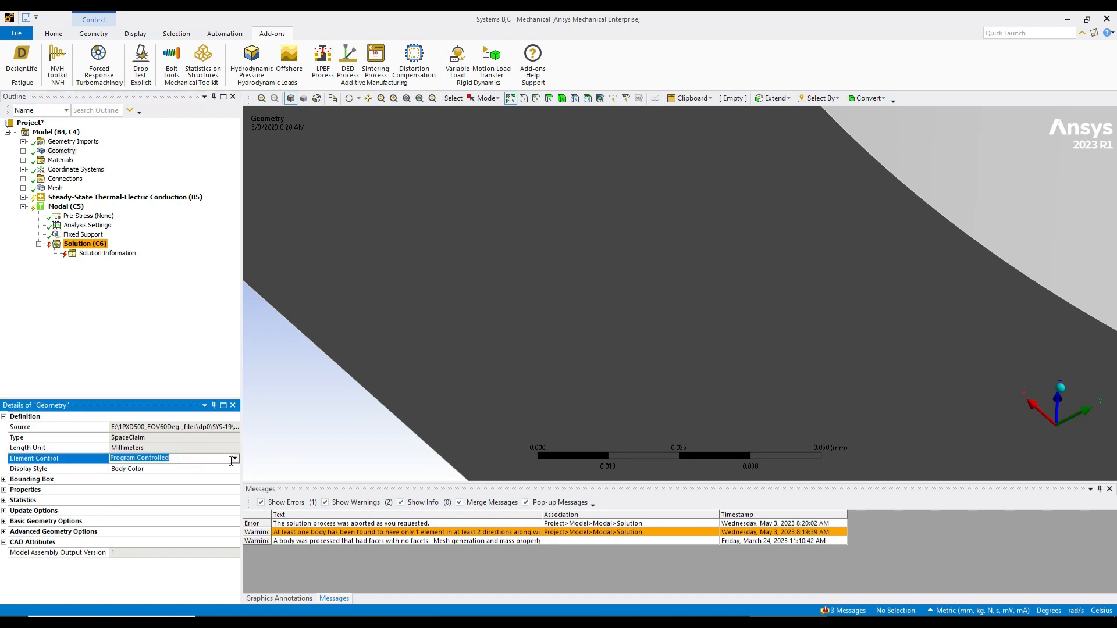
click(232, 459)
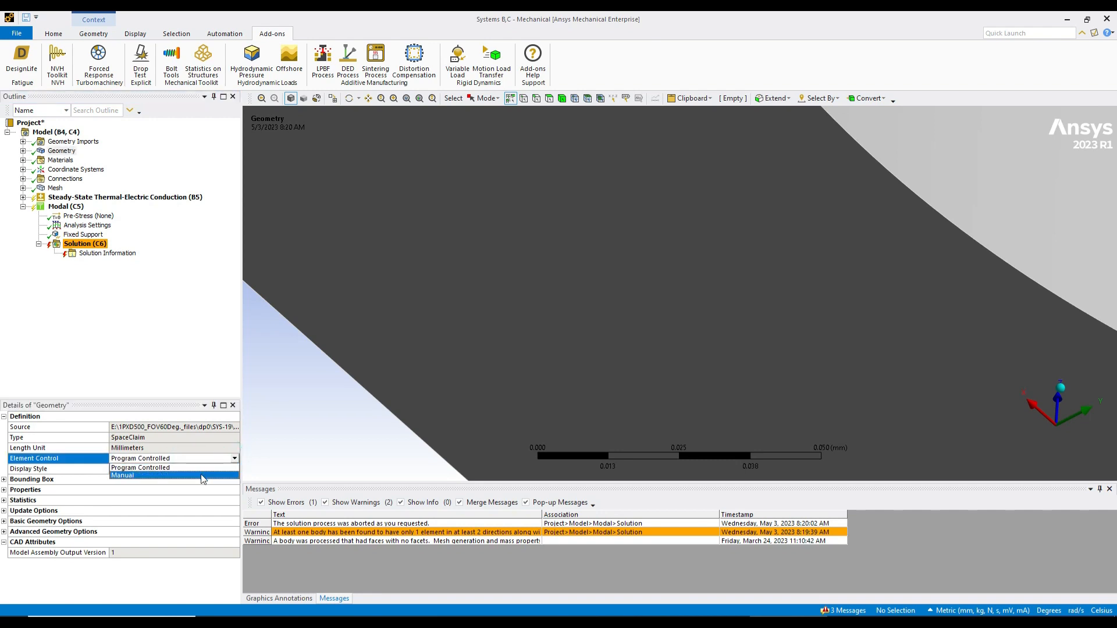
click(121, 474)
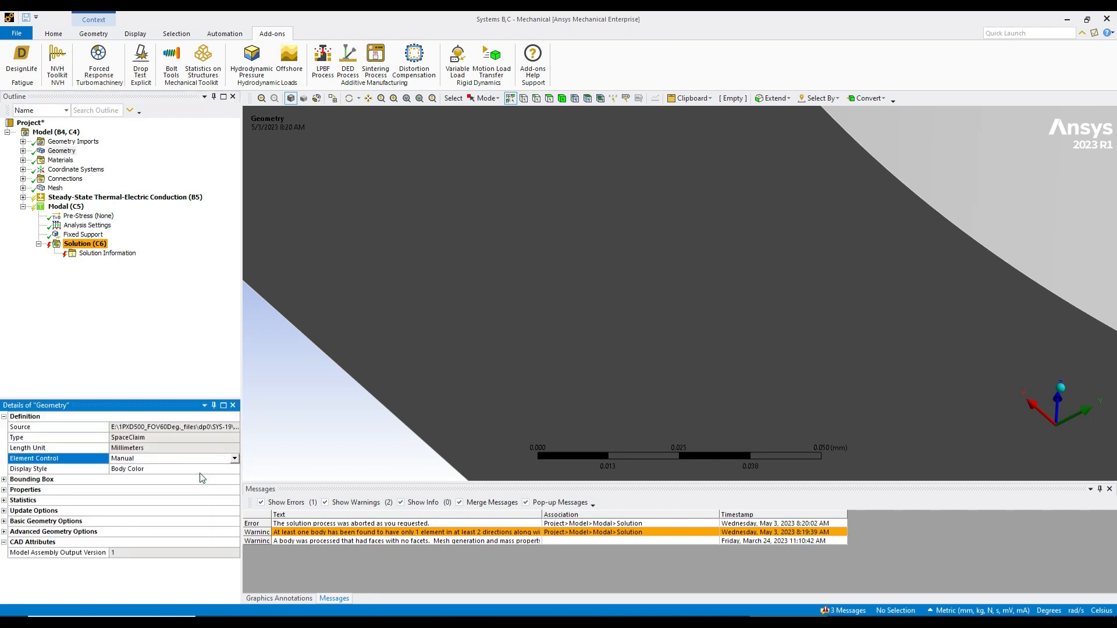
click(61, 150)
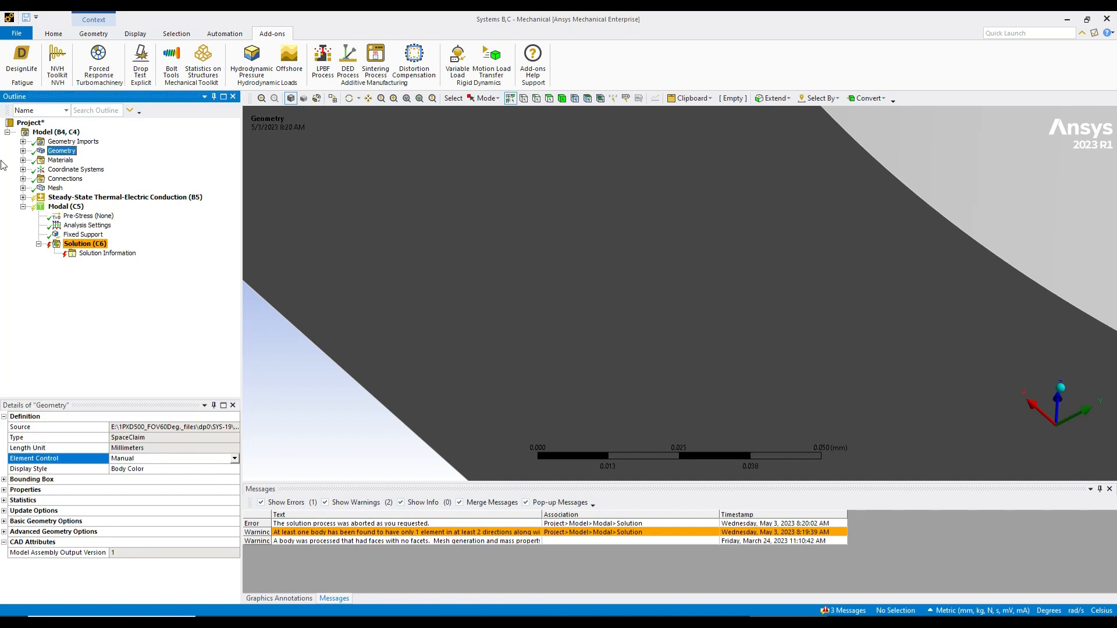
Expand Geometry and check ILD layer, RADIATION SURFACE and PASSIVATION bodies' brick integration (Full).
click(73, 141)
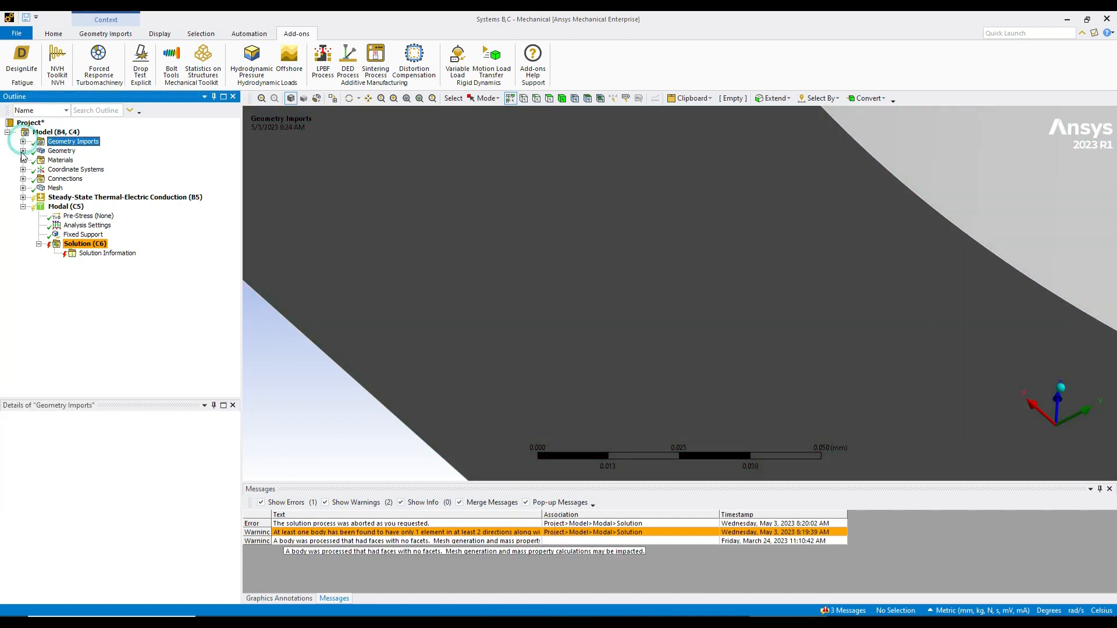
click(28, 150)
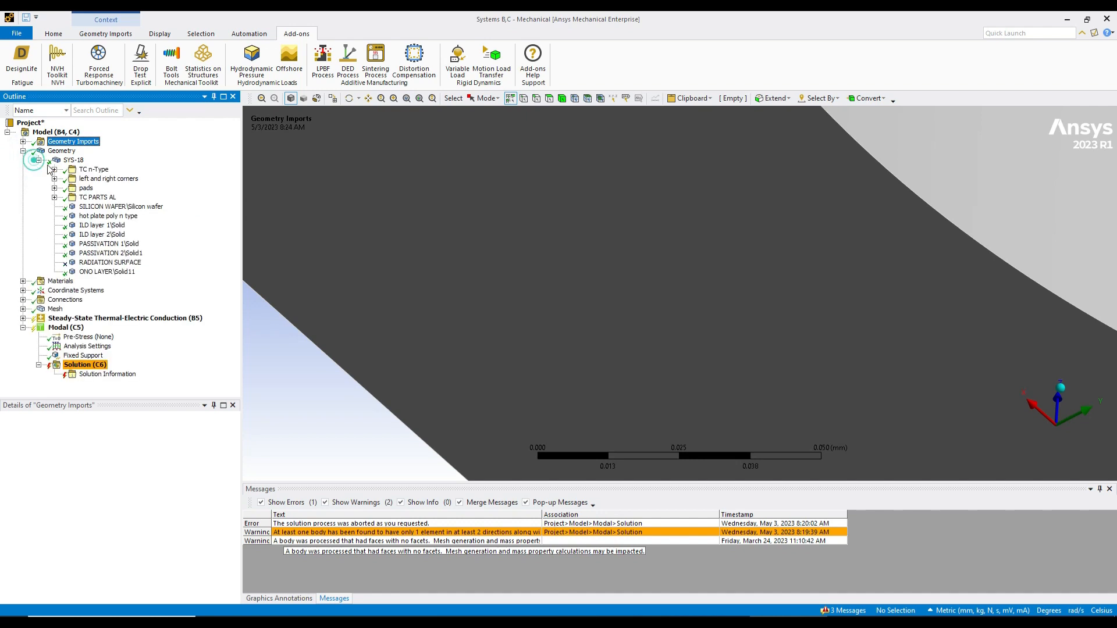
click(102, 235)
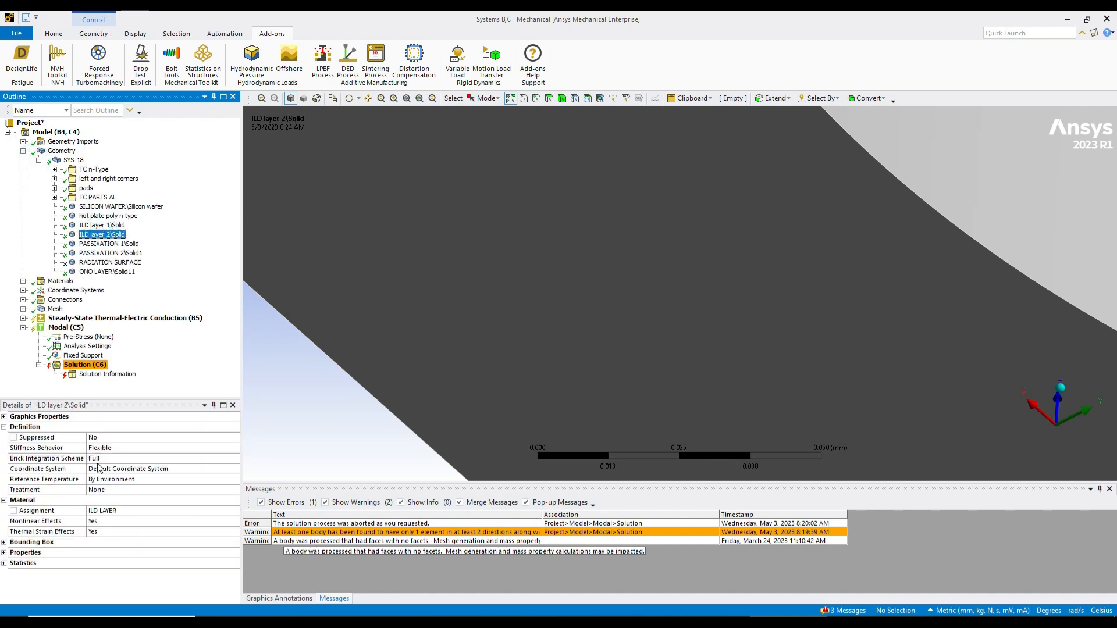
click(110, 263)
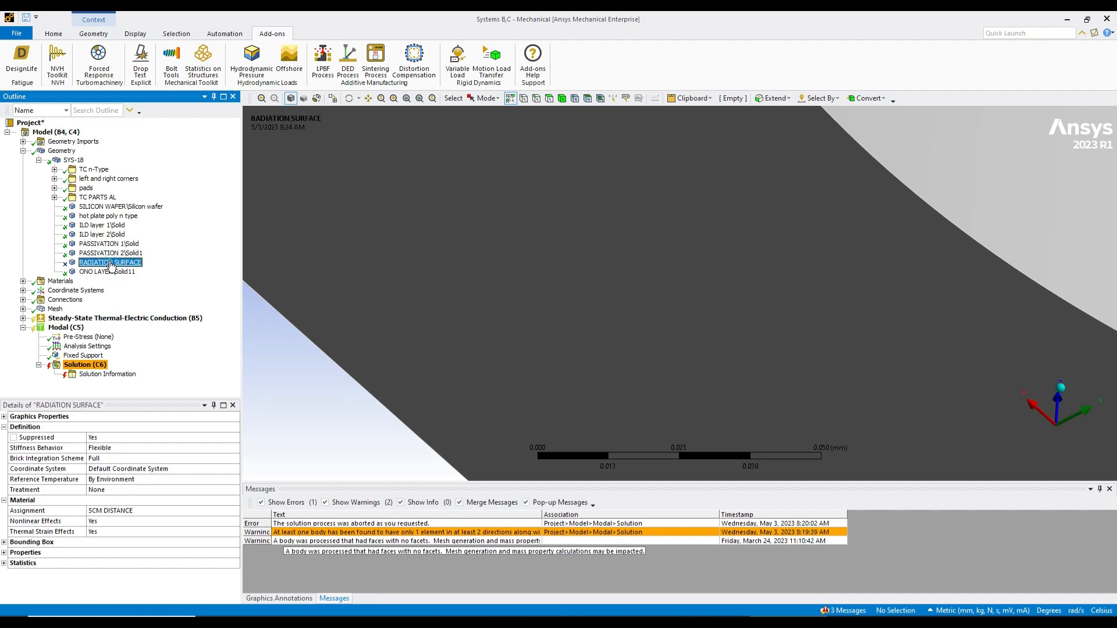
click(109, 243)
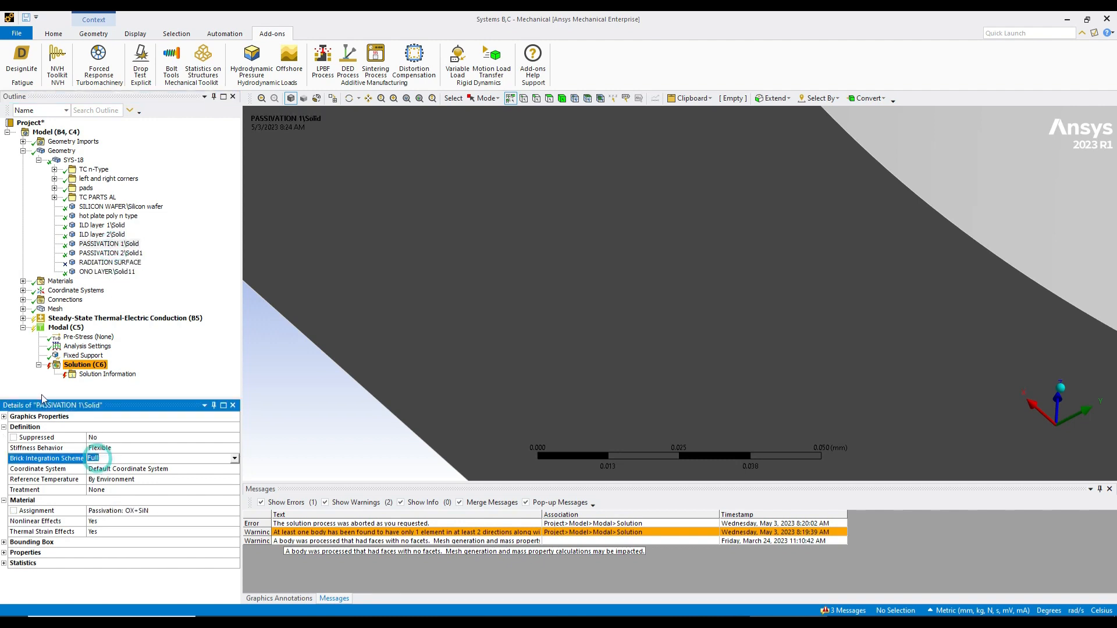
click(97, 196)
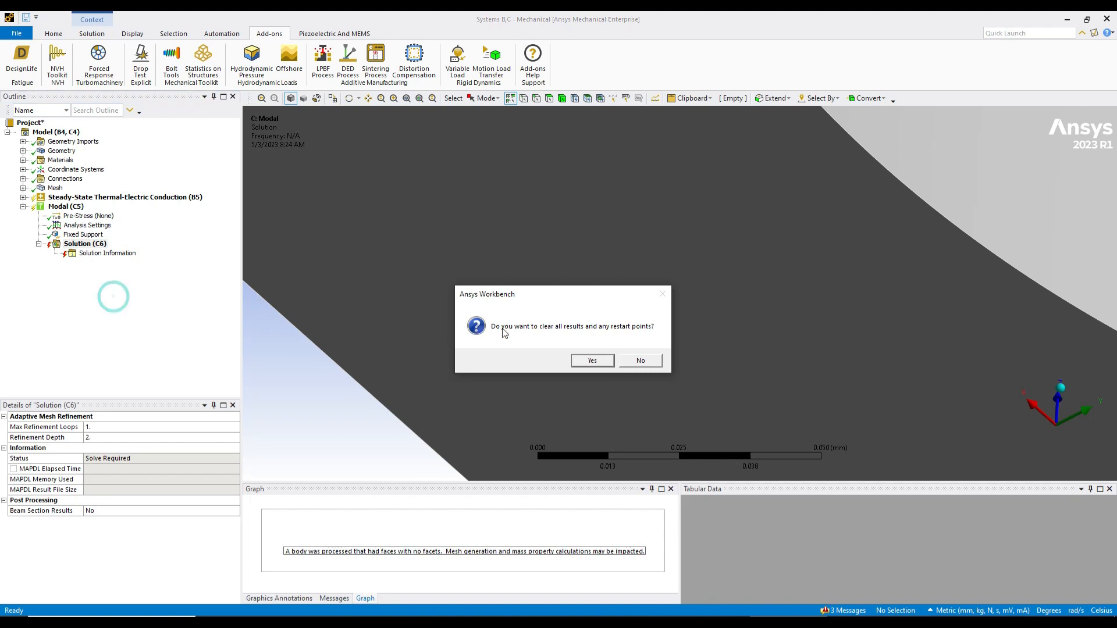
Confirm clearing previous modal results and bring up the Solution (C6) actions to solve again.
click(592, 361)
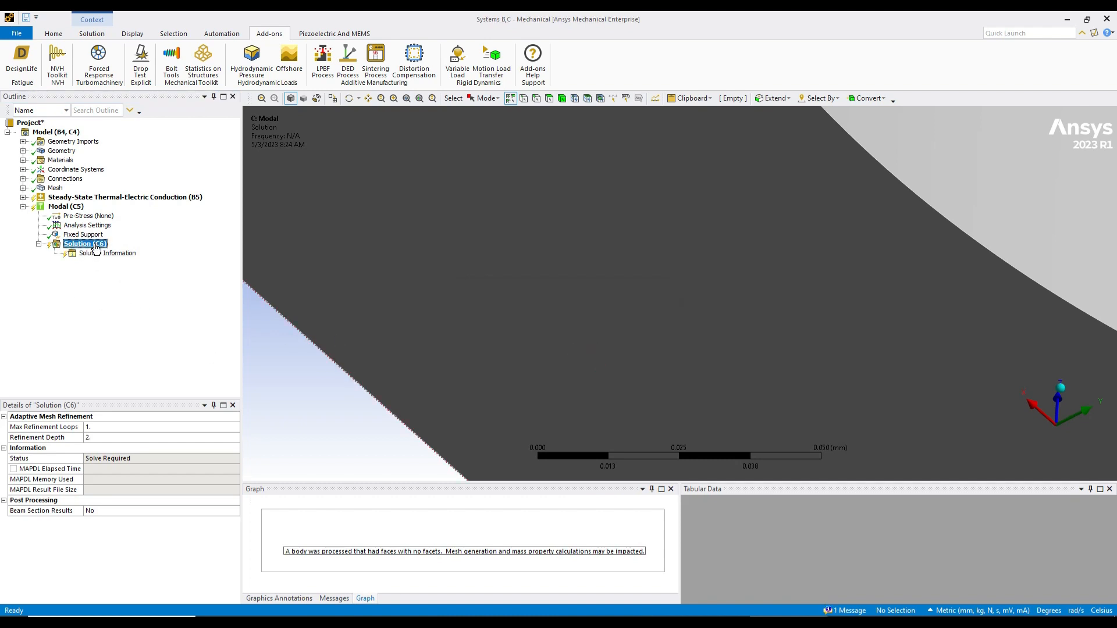
right_click(84, 244)
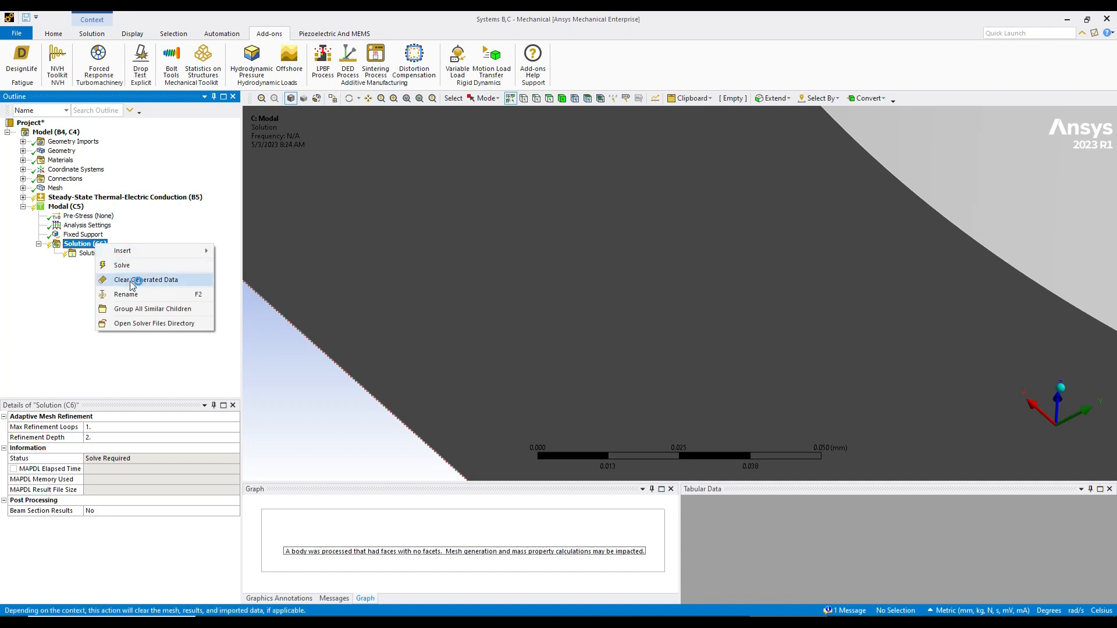
mouse_move(121, 265)
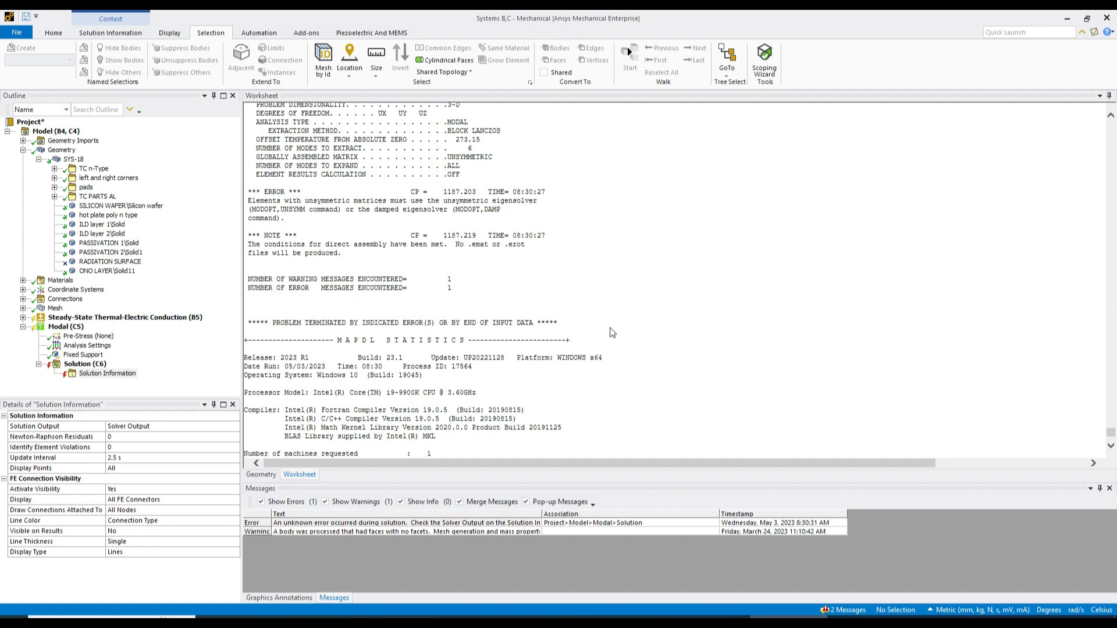
Dismiss the Workbench solution error notice and show the Solution Information output.
click(102, 373)
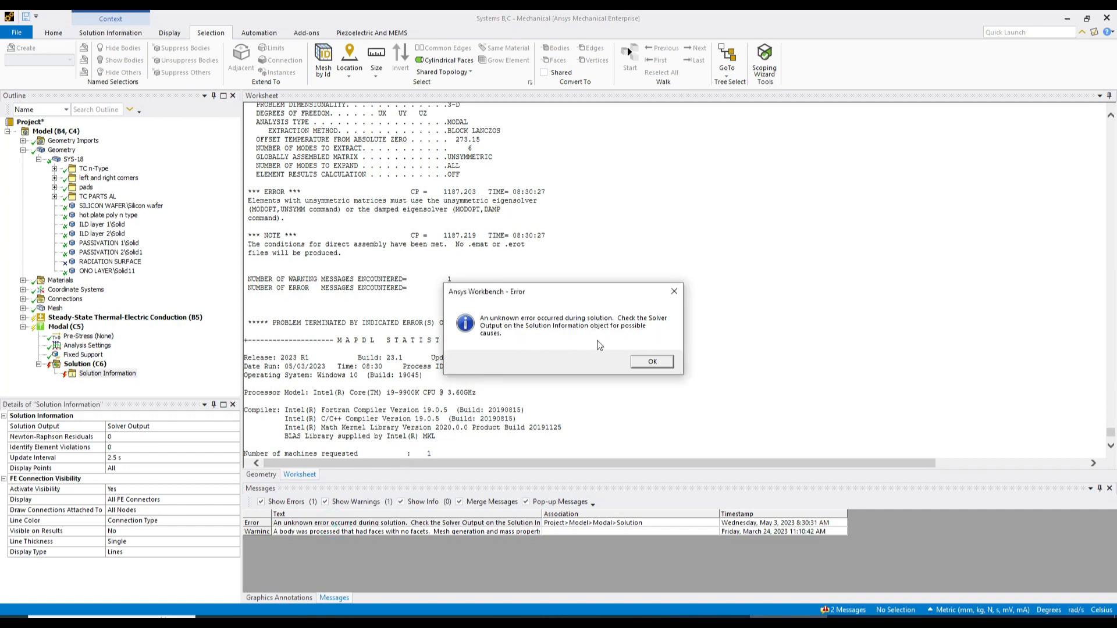
mouse_move(563, 349)
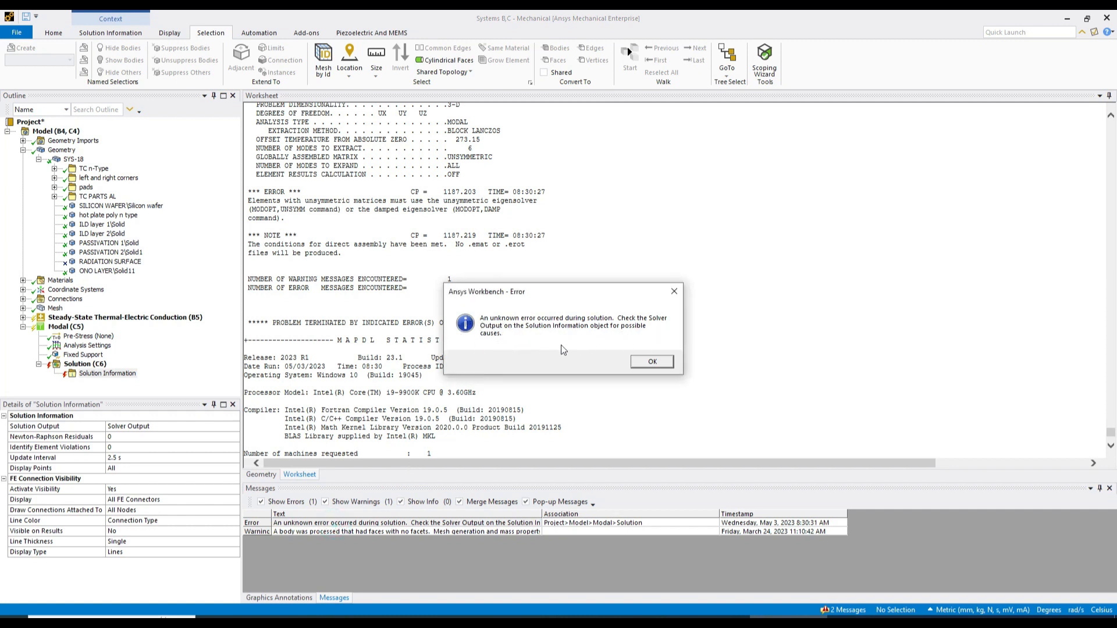
click(652, 360)
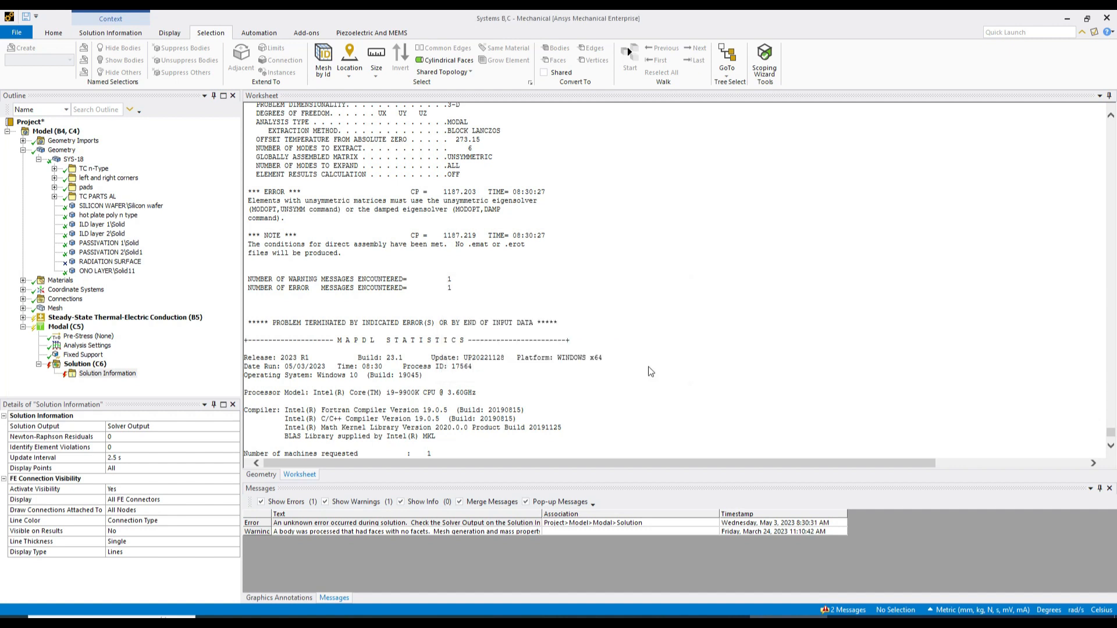
click(107, 372)
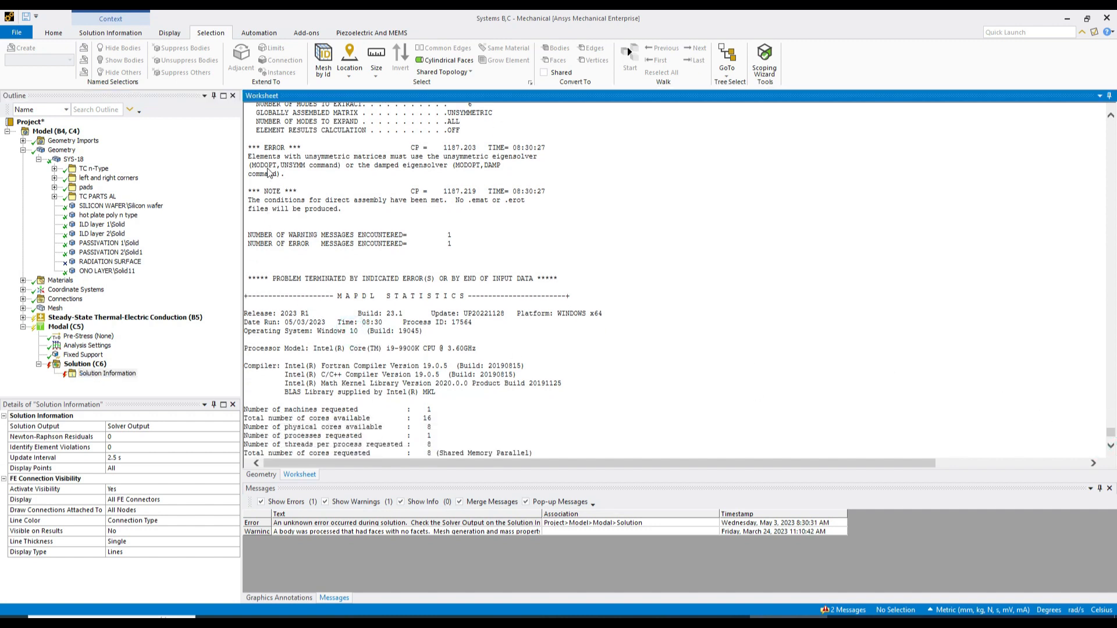
mouse_move(484, 280)
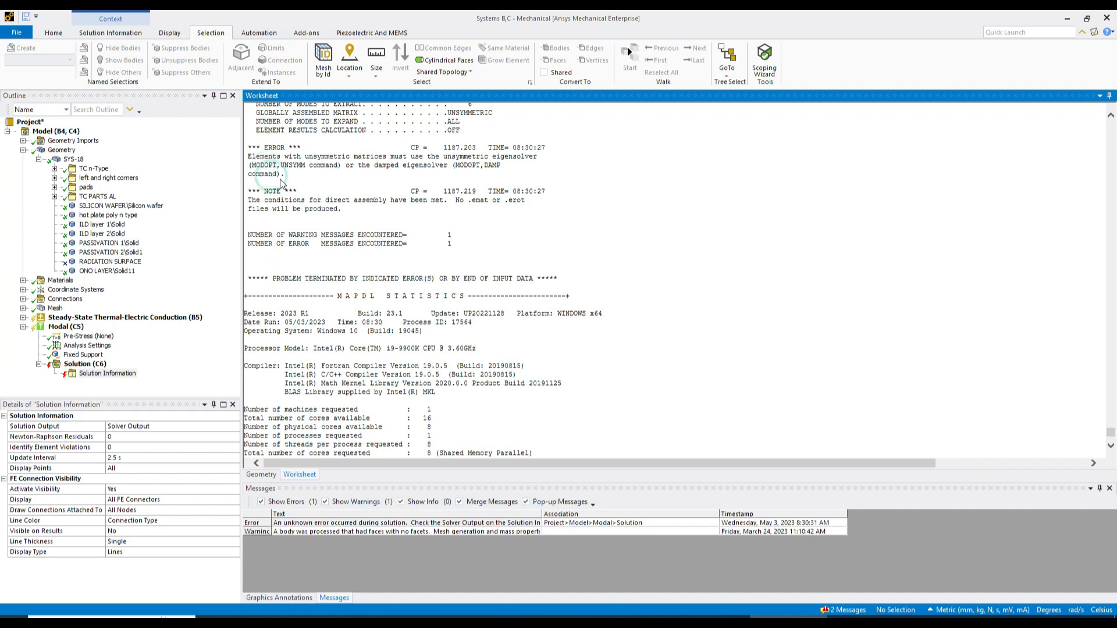
Copy the unsymmetric eigensolver *** ERROR *** lines from the solver output worksheet.
drag(279, 148, 285, 175)
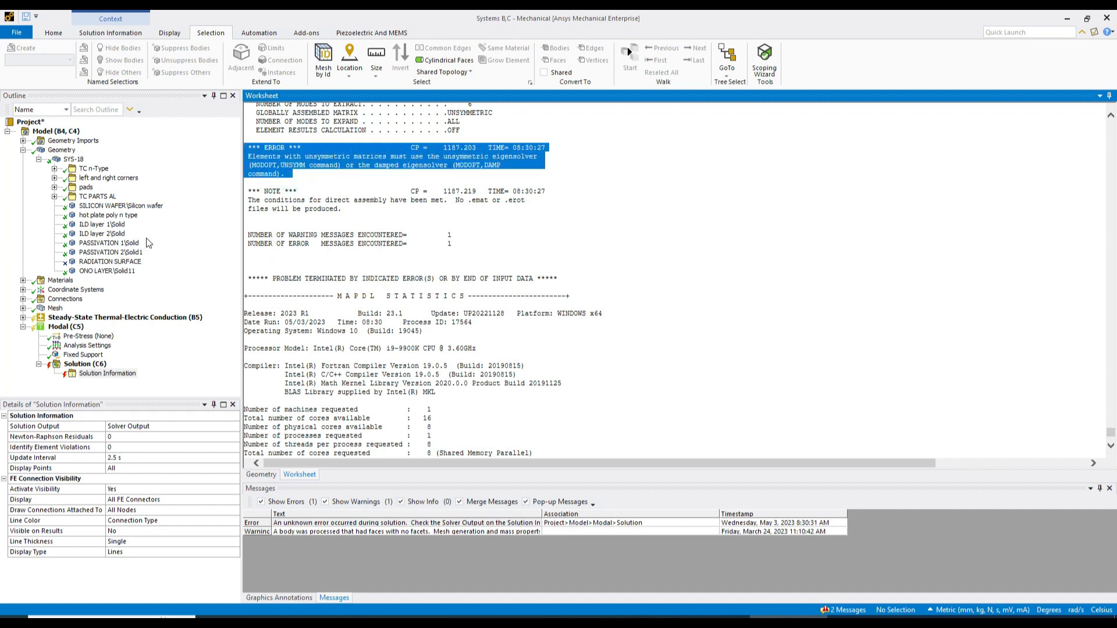
right_click(344, 165)
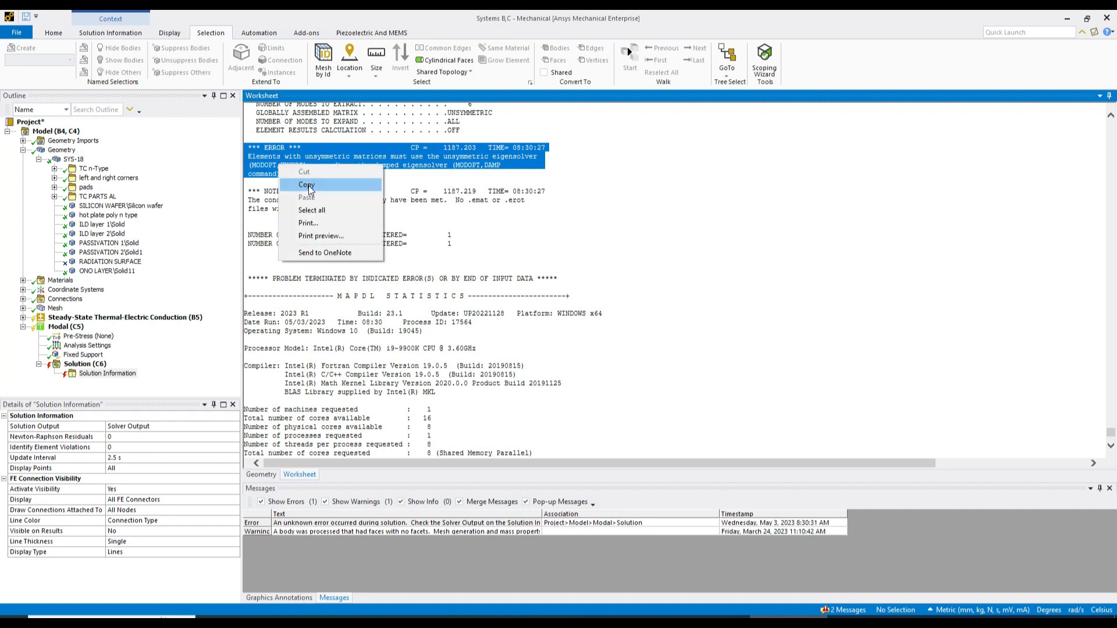
click(306, 183)
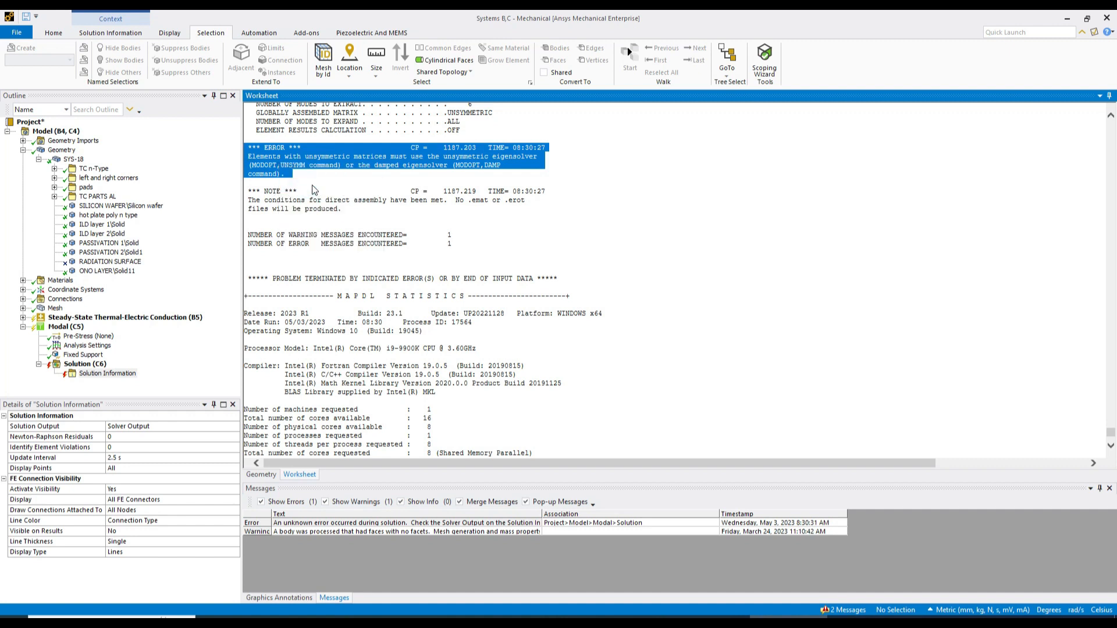
mouse_move(569, 553)
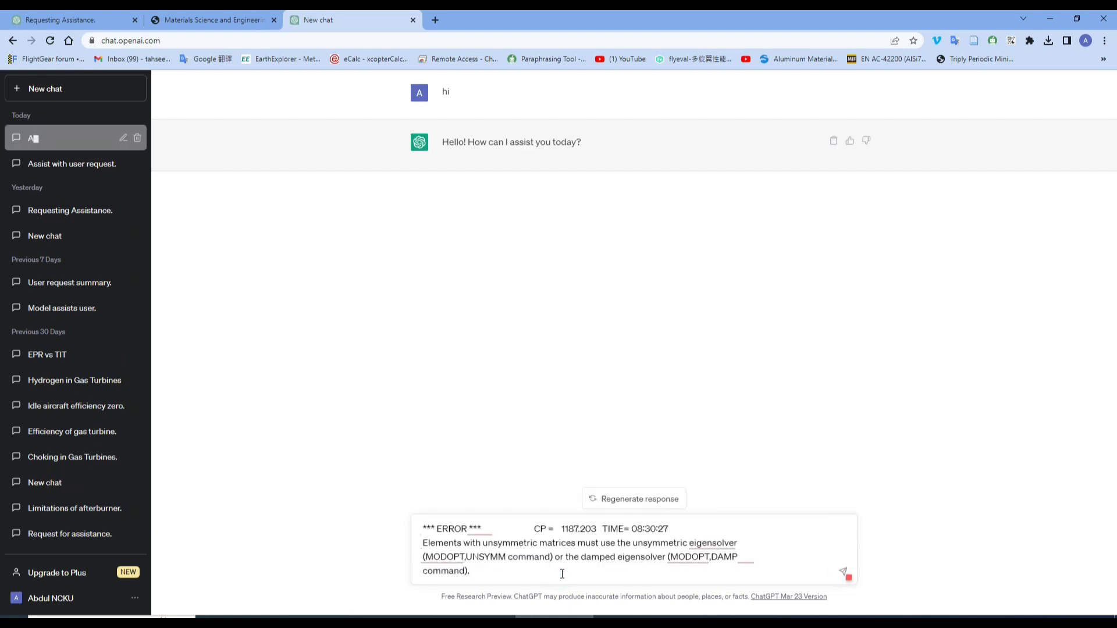
Send the pasted error to ChatGPT and copy its suggested MODOPT, UNSYMM command.
click(856, 571)
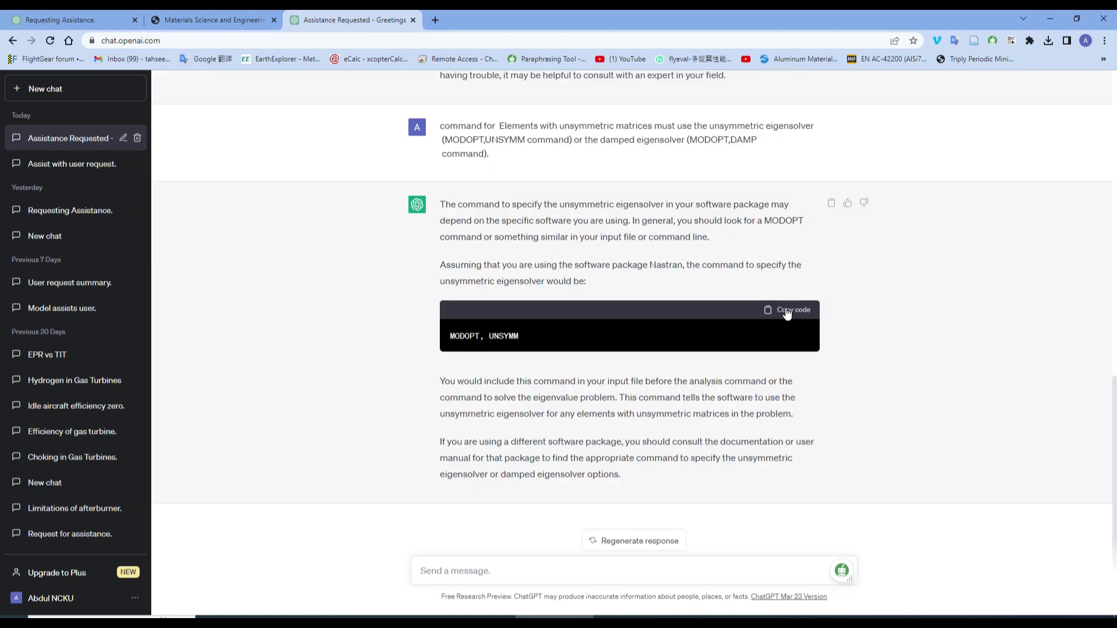
click(788, 310)
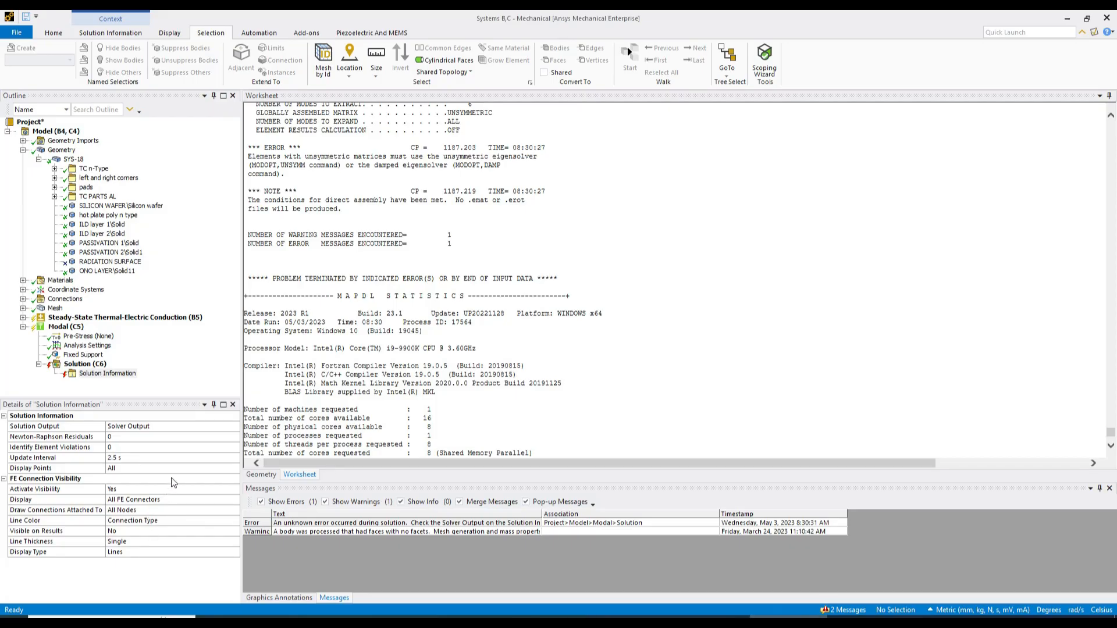
mouse_move(460, 409)
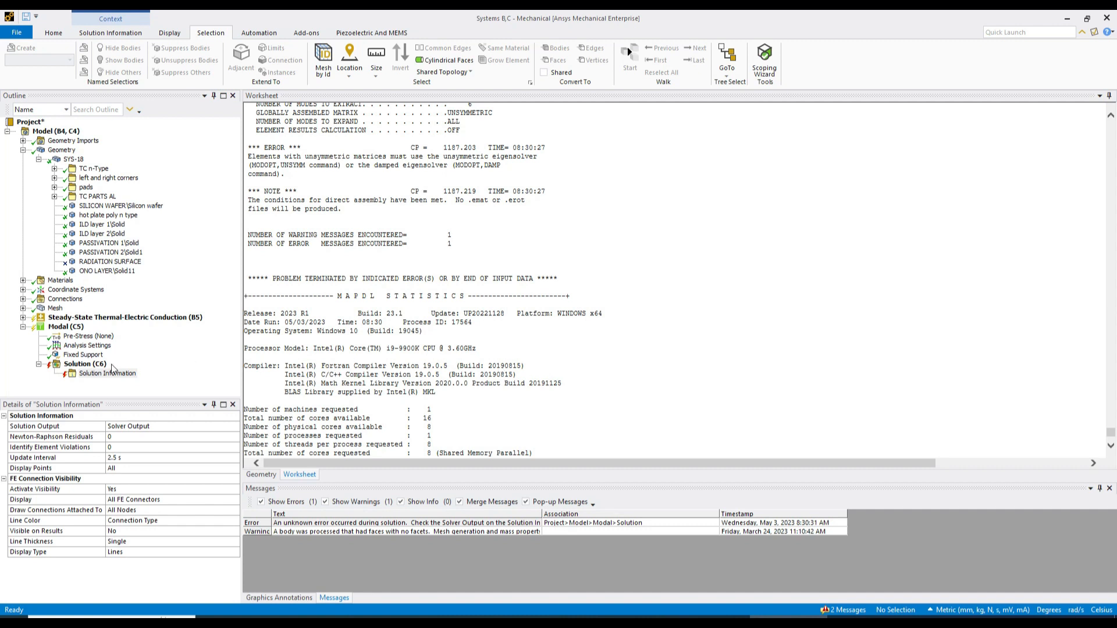
Insert an APDL Commands object under Modal (C5) containing MODOPT, UNSYMM.
right_click(56, 326)
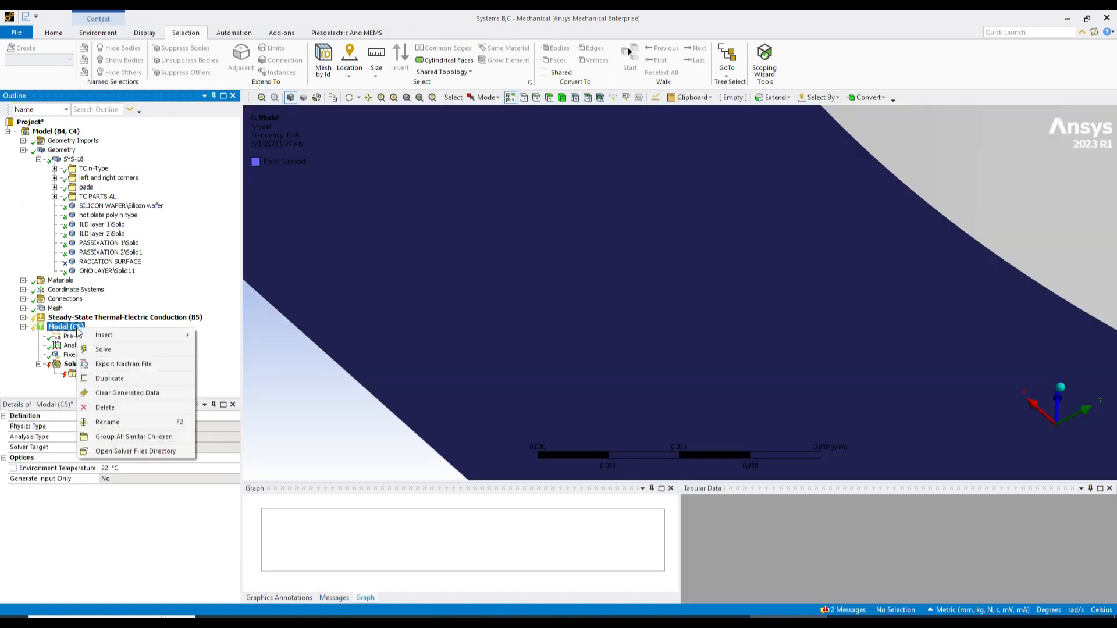
mouse_move(136, 335)
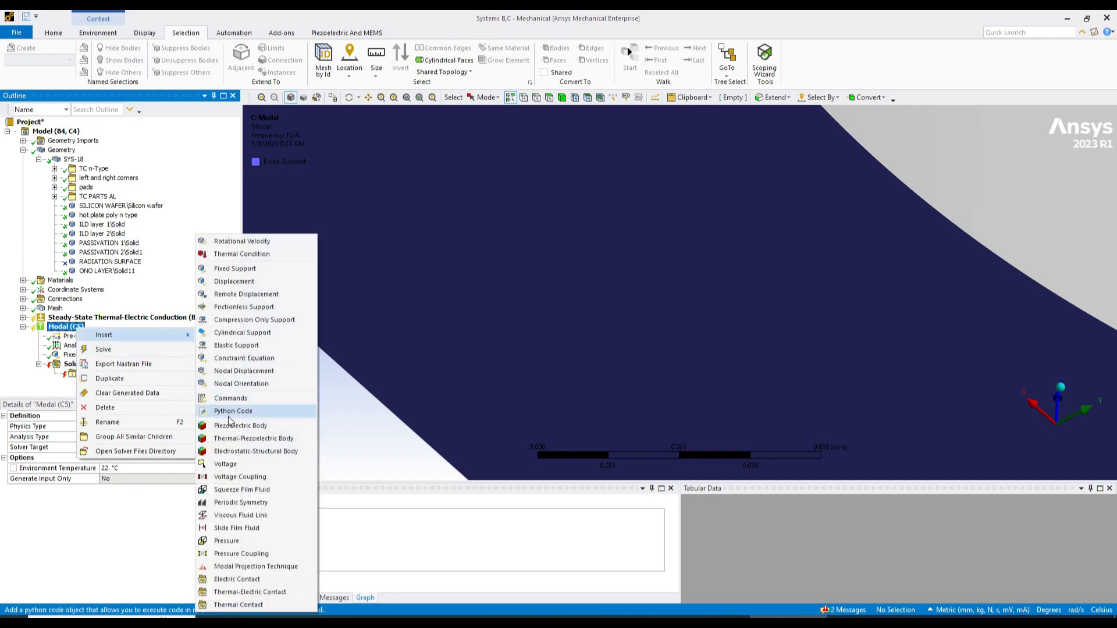
mouse_move(259, 398)
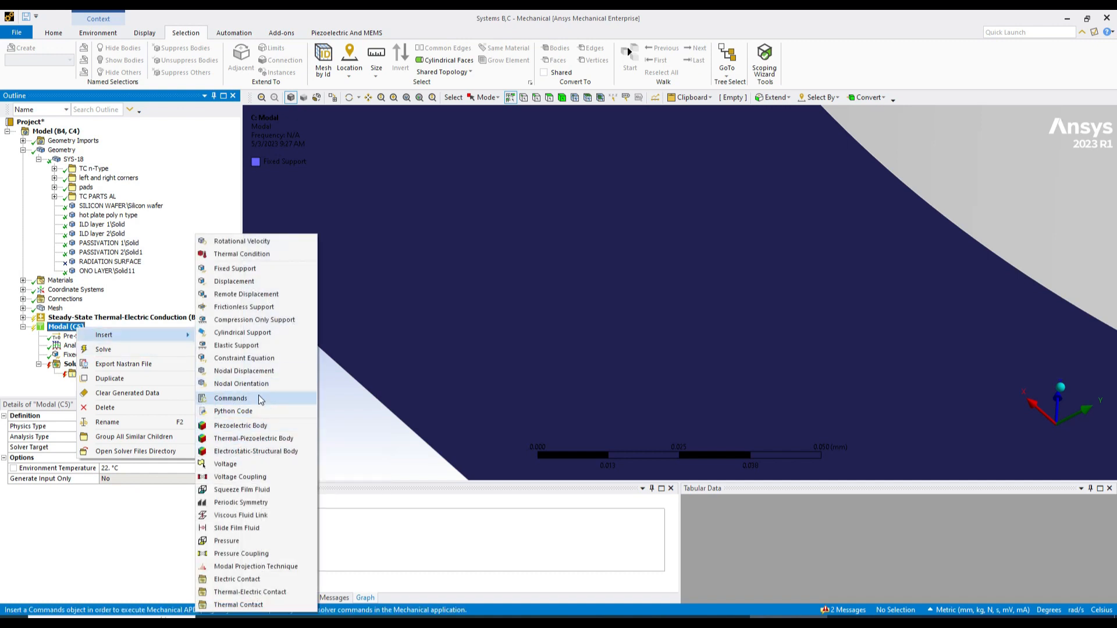
click(230, 398)
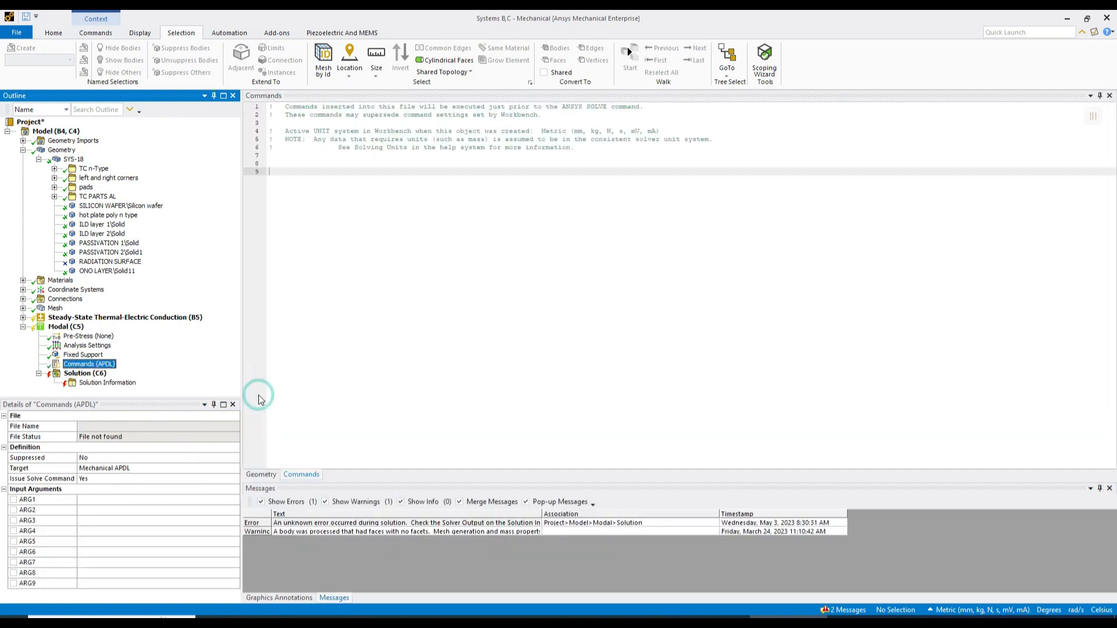
mouse_move(349, 226)
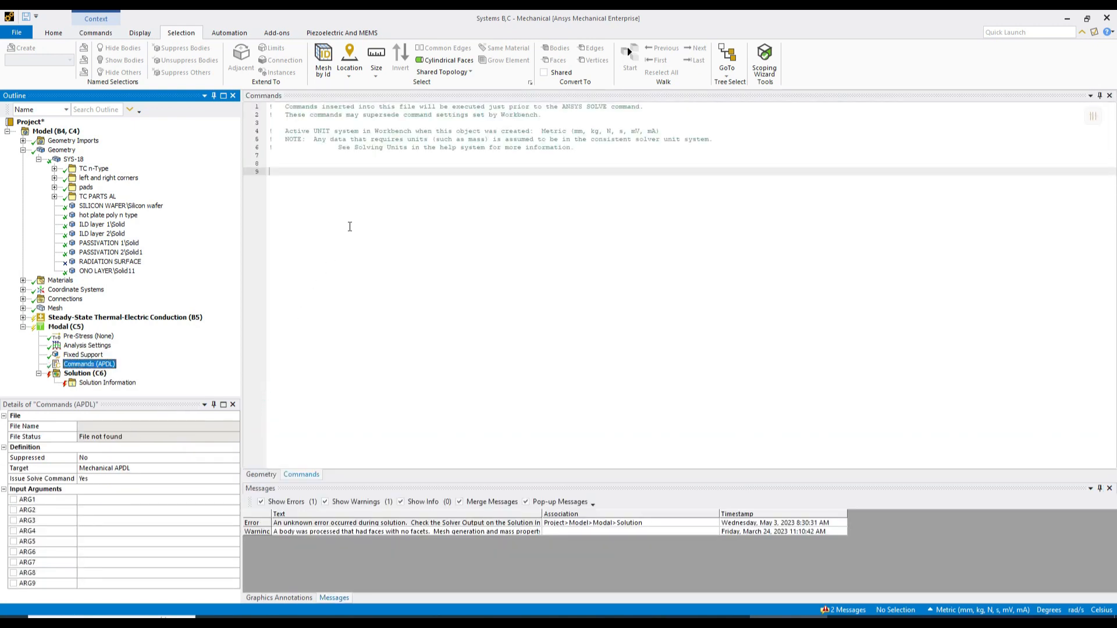
click(330, 177)
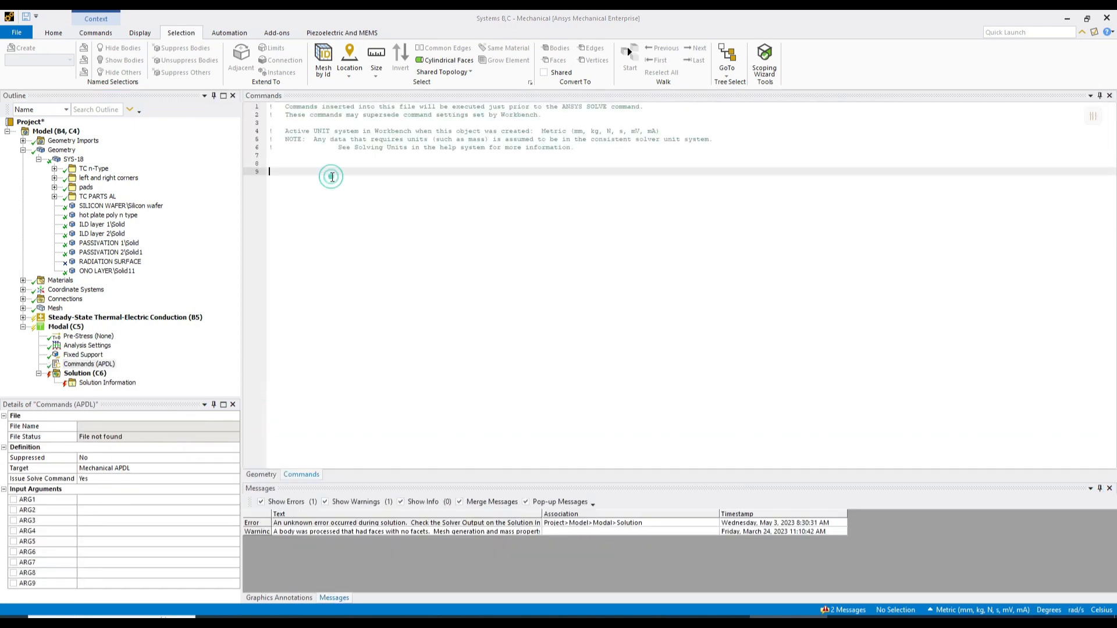
text(MODOPT, UNSYMM)
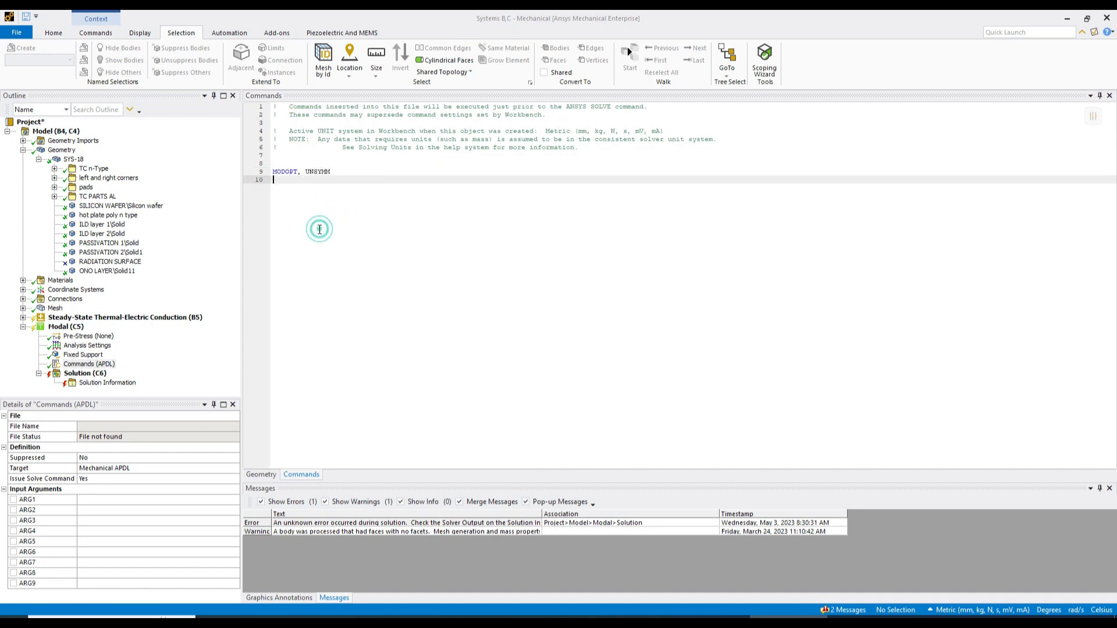
click(87, 372)
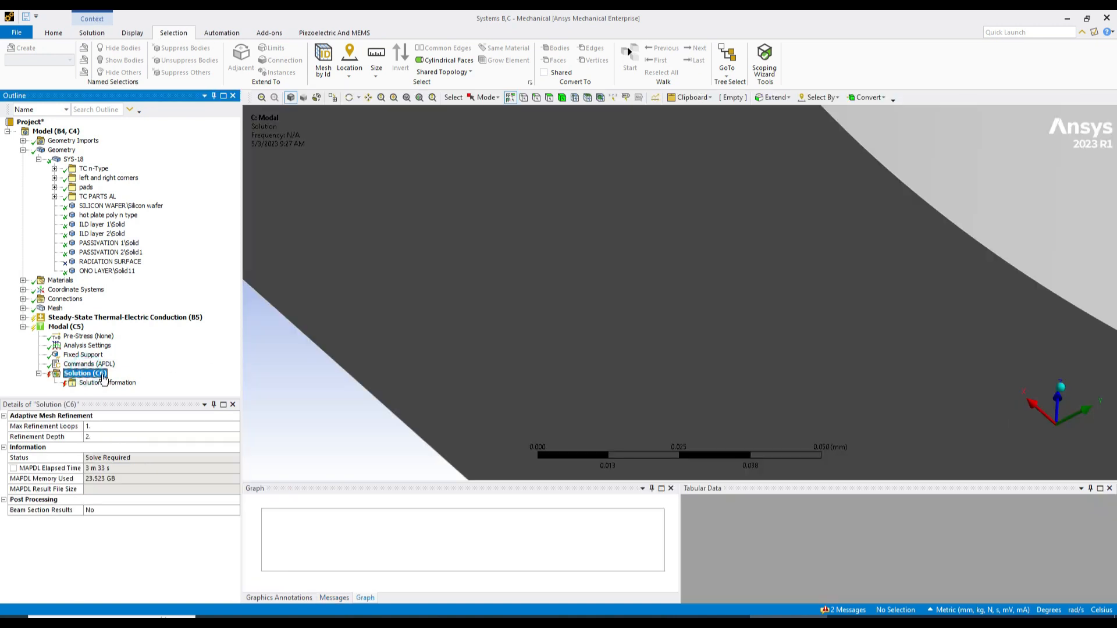
Solve the modal Solution (C6) again and read the unknown solution error in Messages.
right_click(79, 373)
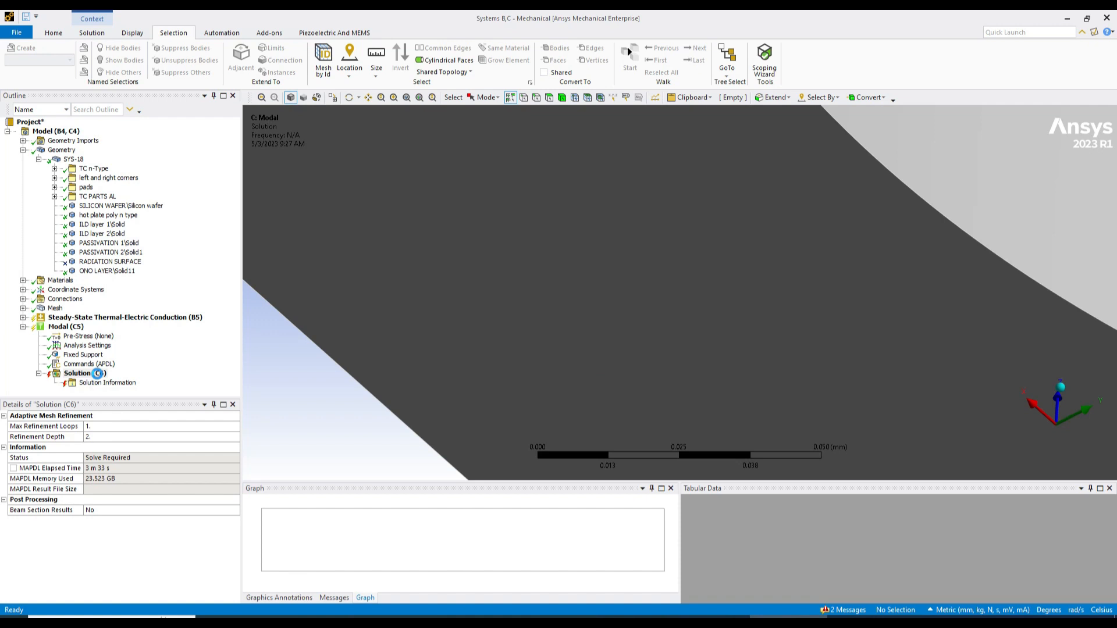
click(79, 373)
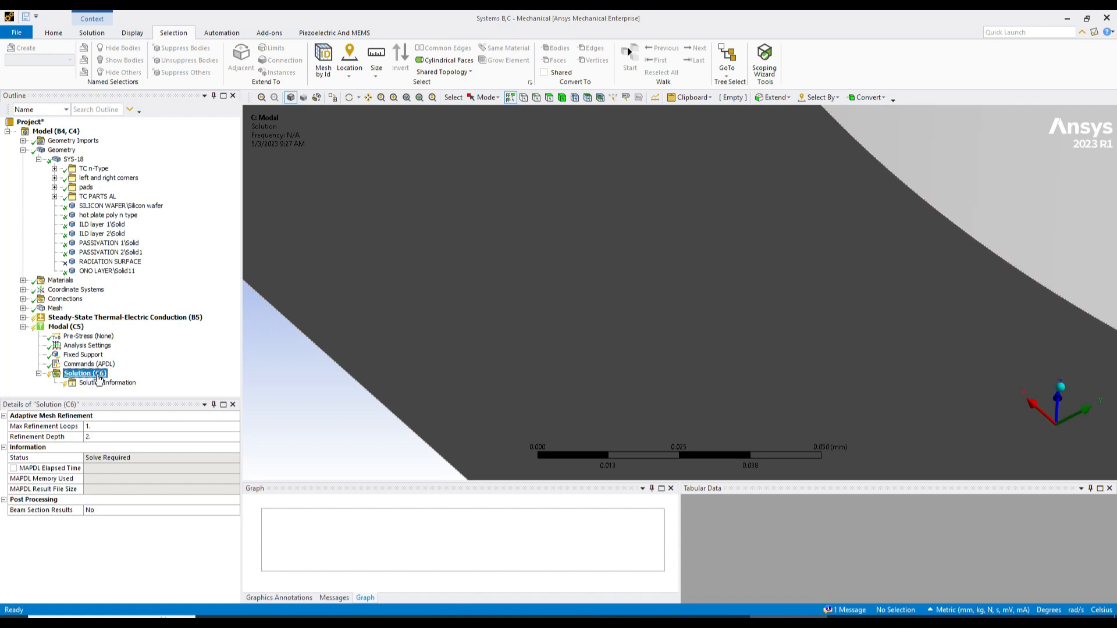
right_click(82, 372)
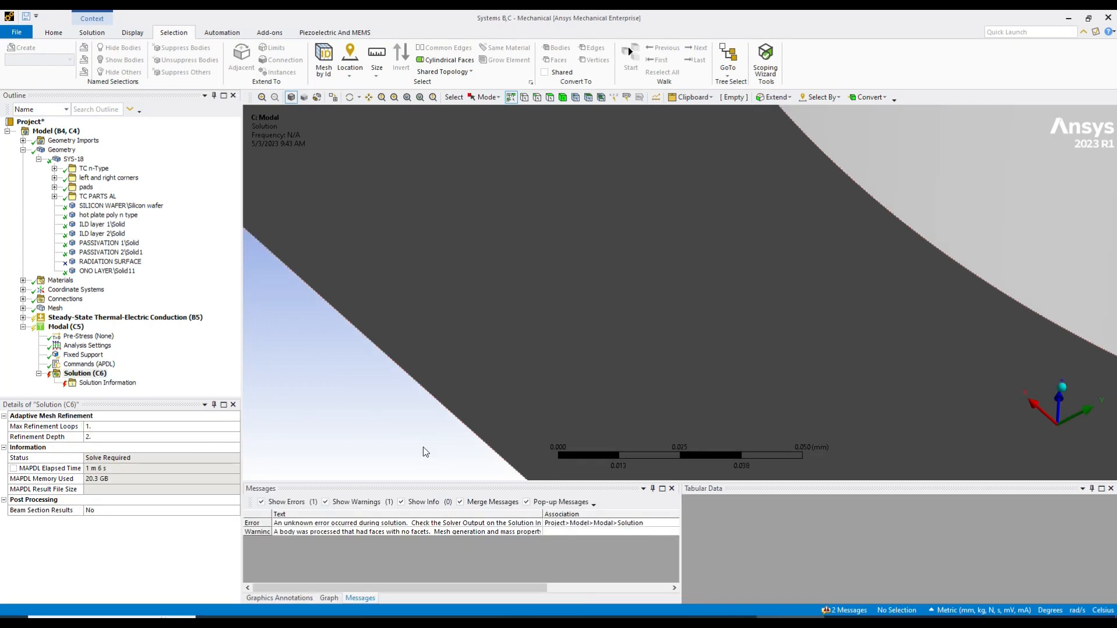
mouse_move(298, 524)
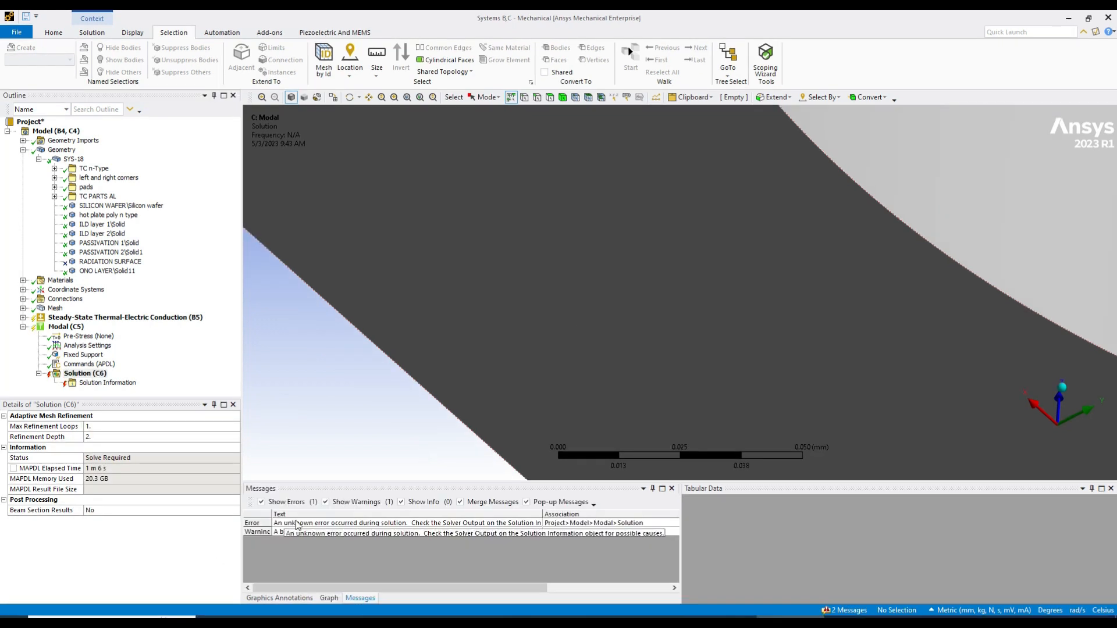
click(379, 522)
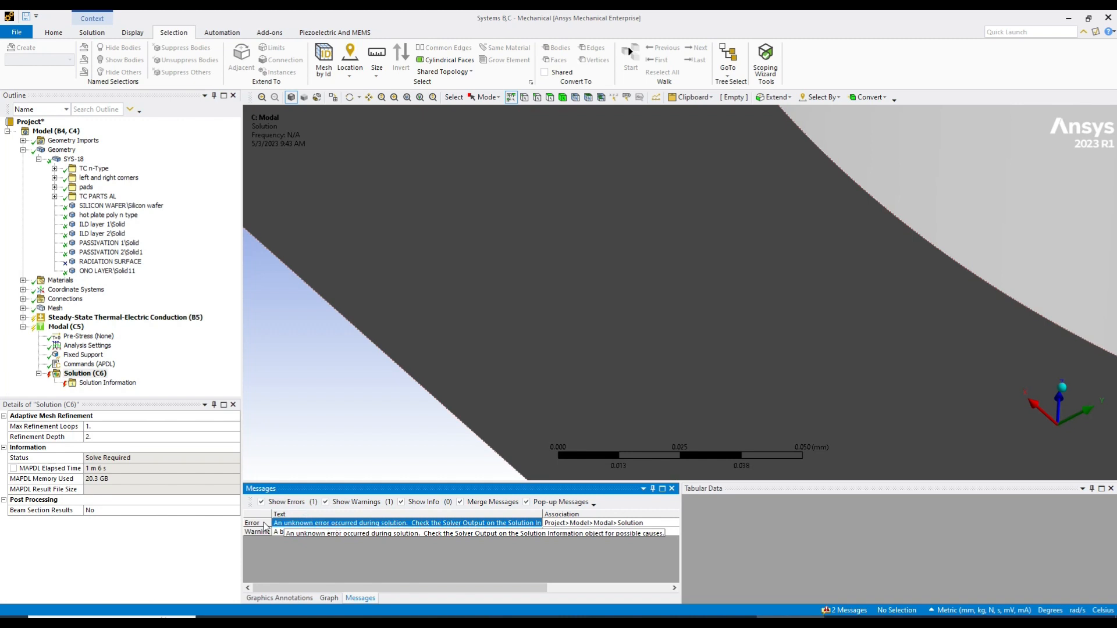
click(85, 374)
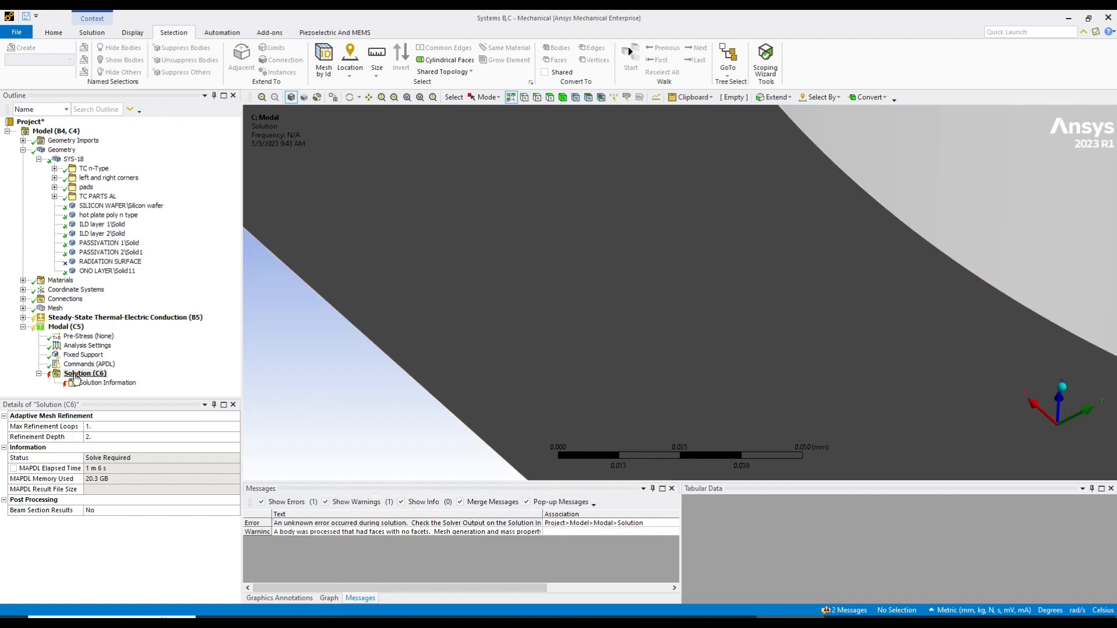
Review Pre-Stress, Analysis Settings and Commands (APDL), then view solver output: UNSY requires NMODE.
click(87, 335)
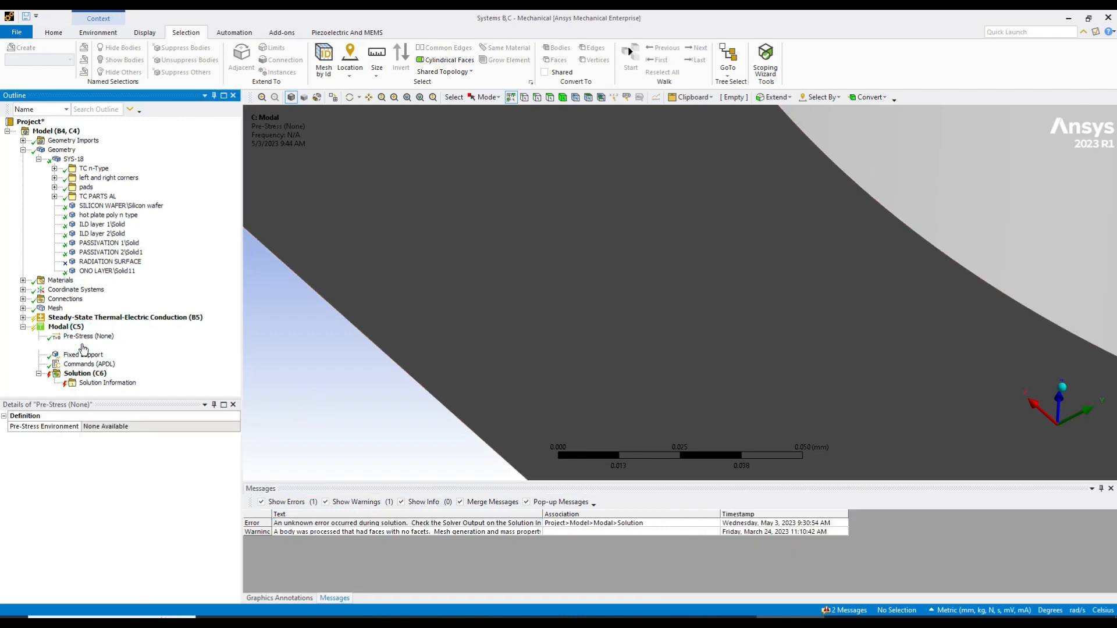
click(83, 344)
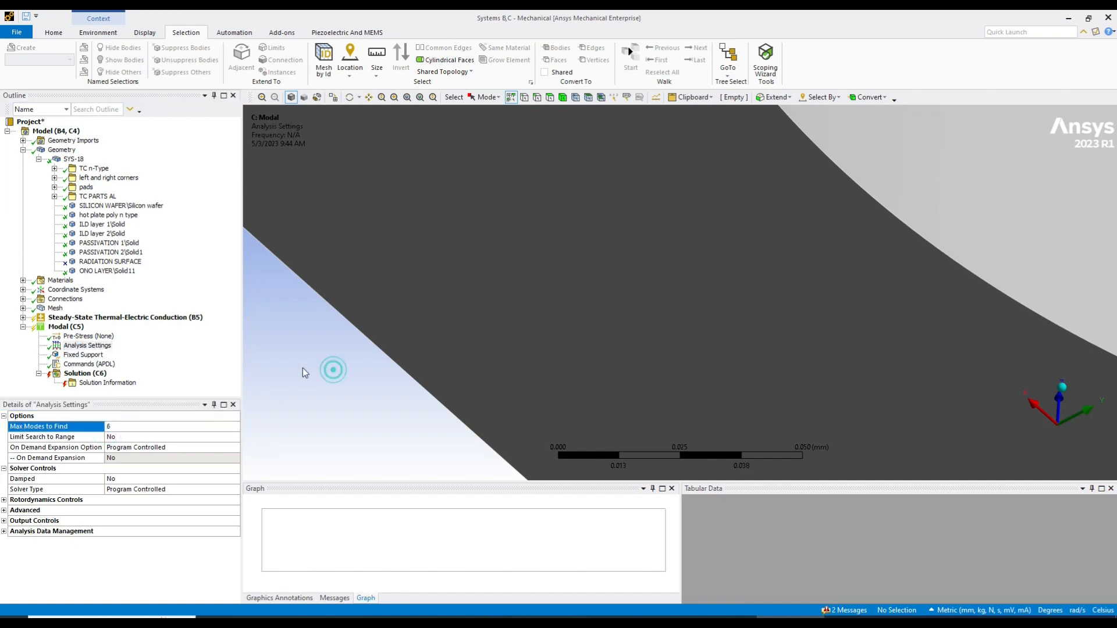
click(81, 365)
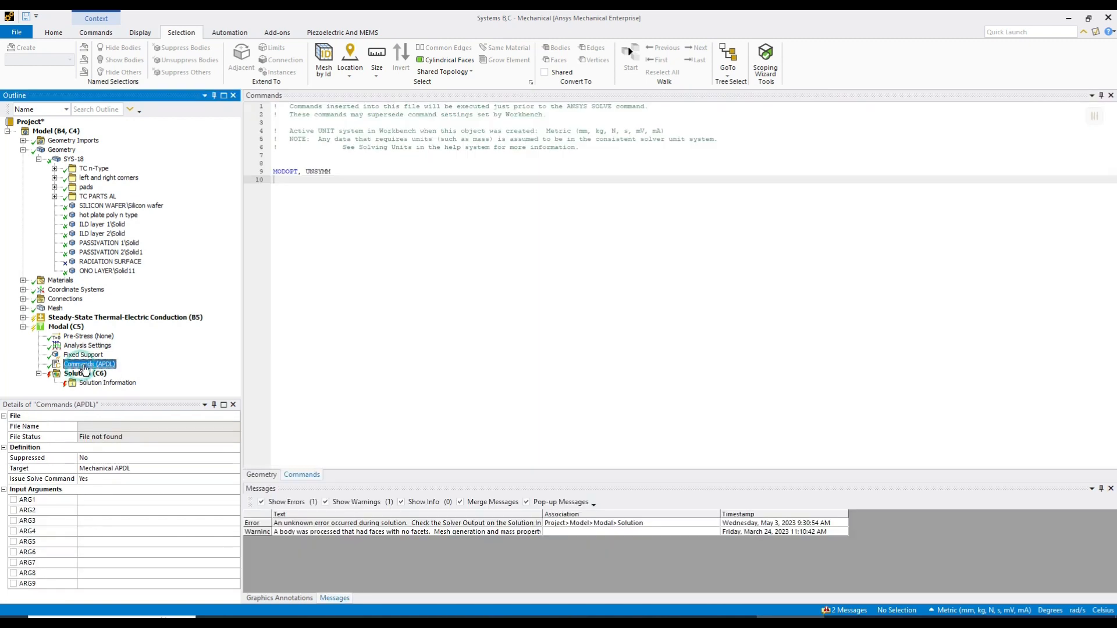
click(108, 383)
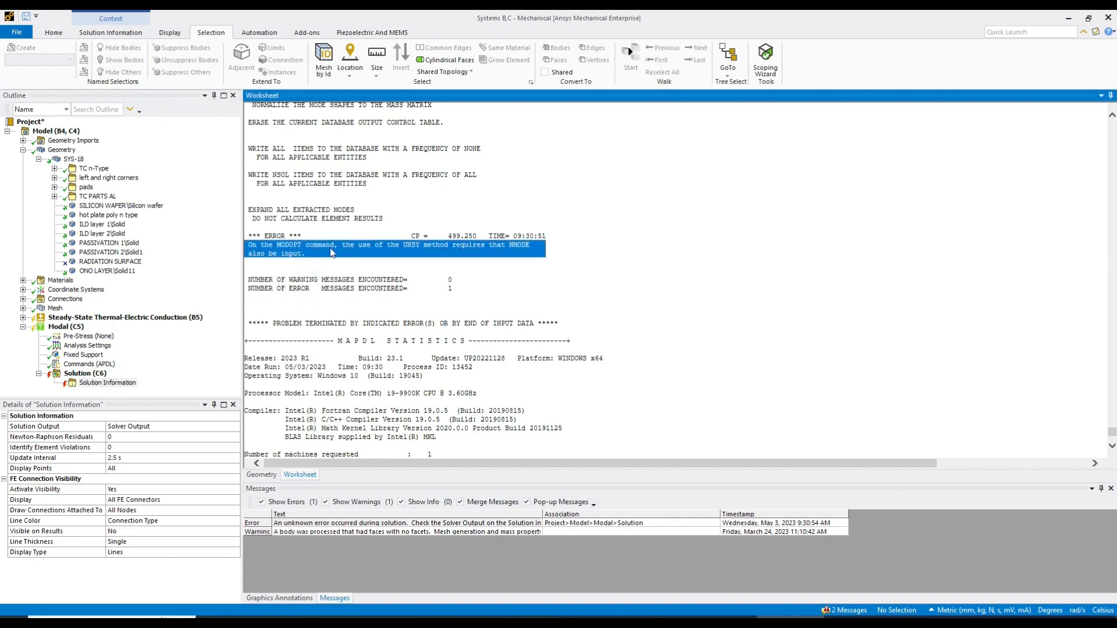
mouse_move(361, 256)
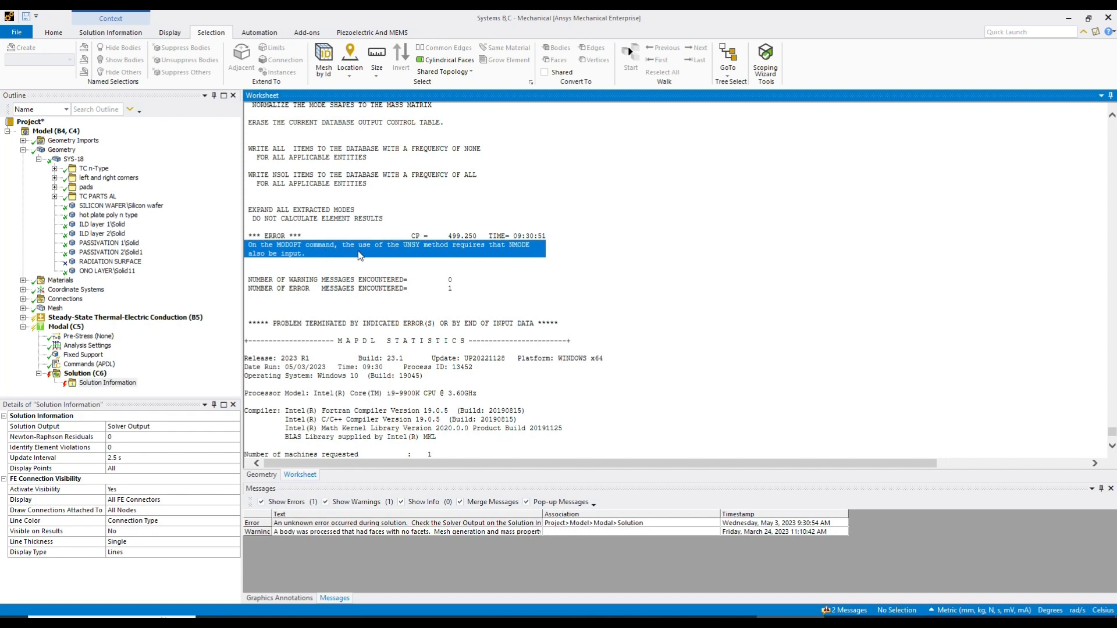
mouse_move(484, 253)
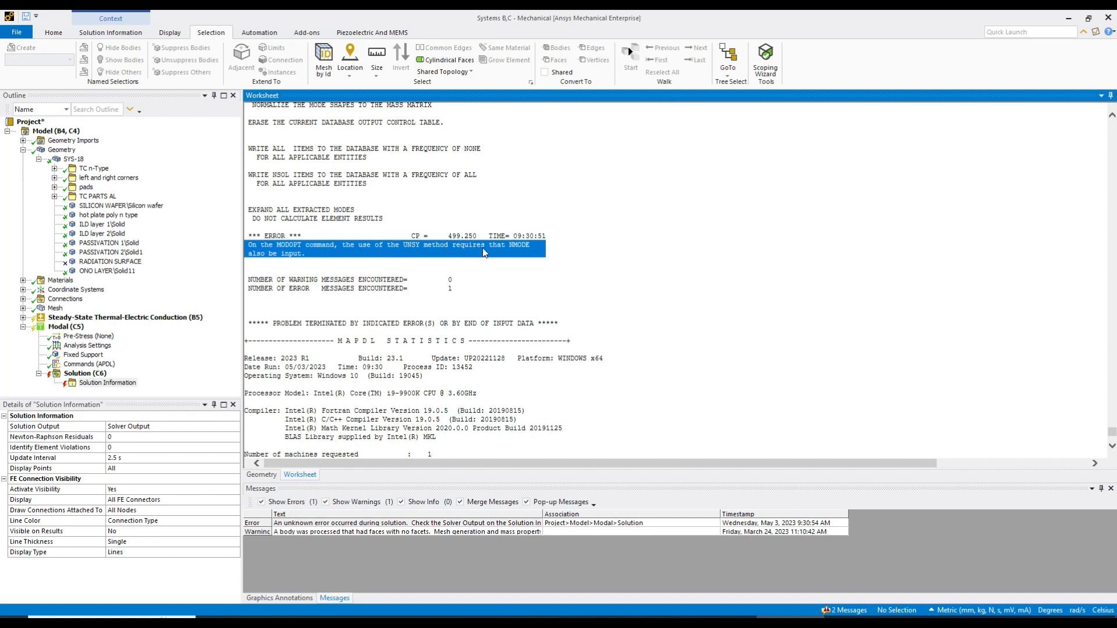
mouse_move(323, 268)
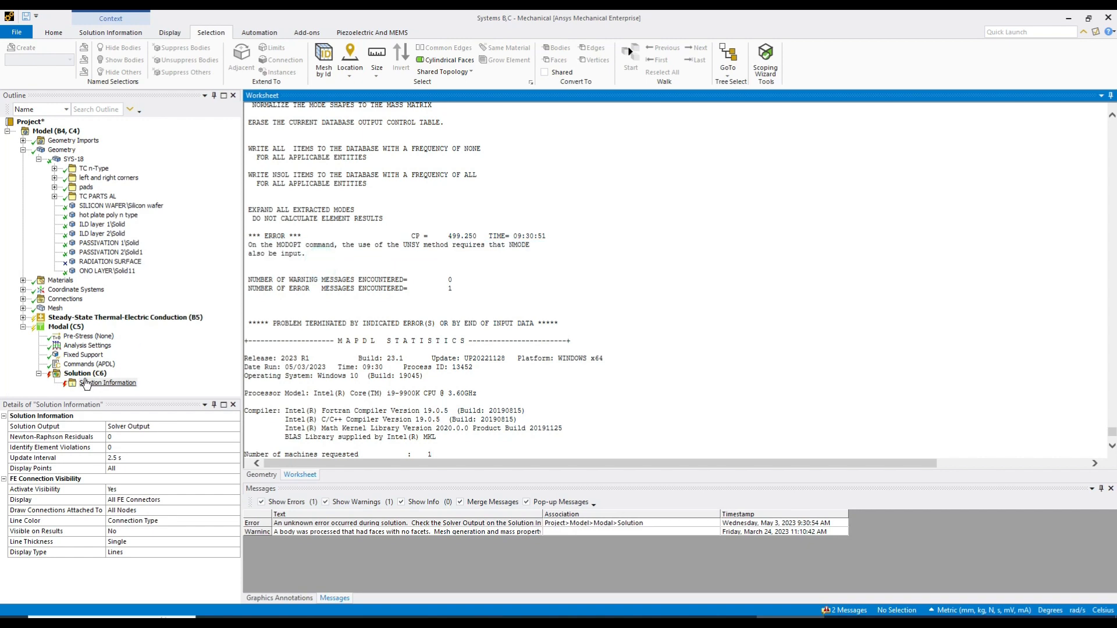
Edit the APDL commands to MODOPT, UNSY, 6 with NMODE, 6, then return to the modal solution.
click(87, 363)
text(NMODE, 6)
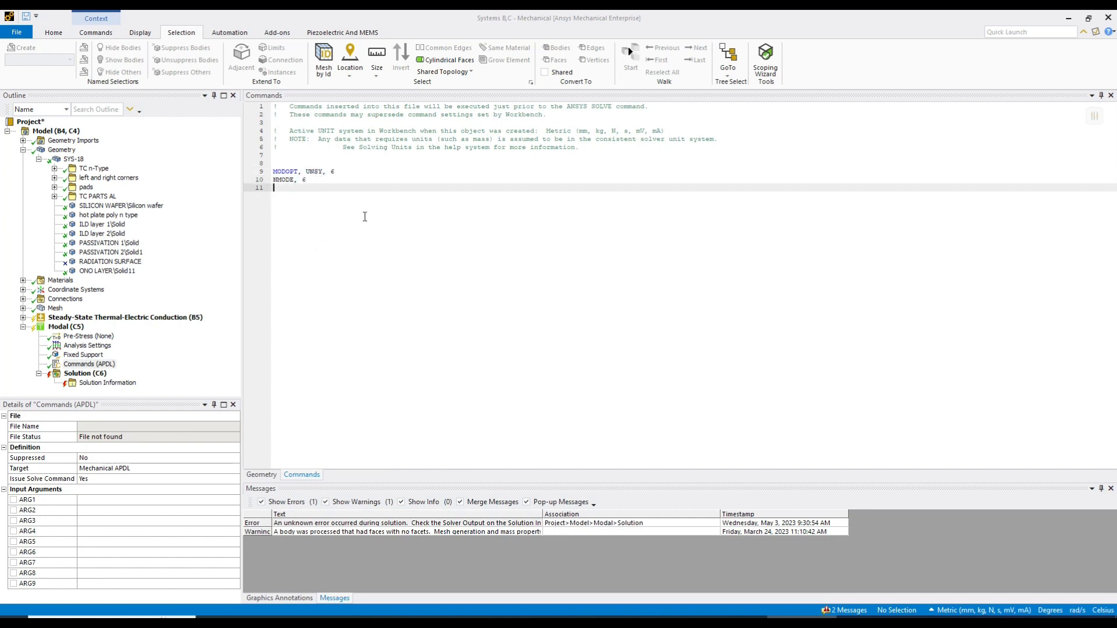
click(84, 372)
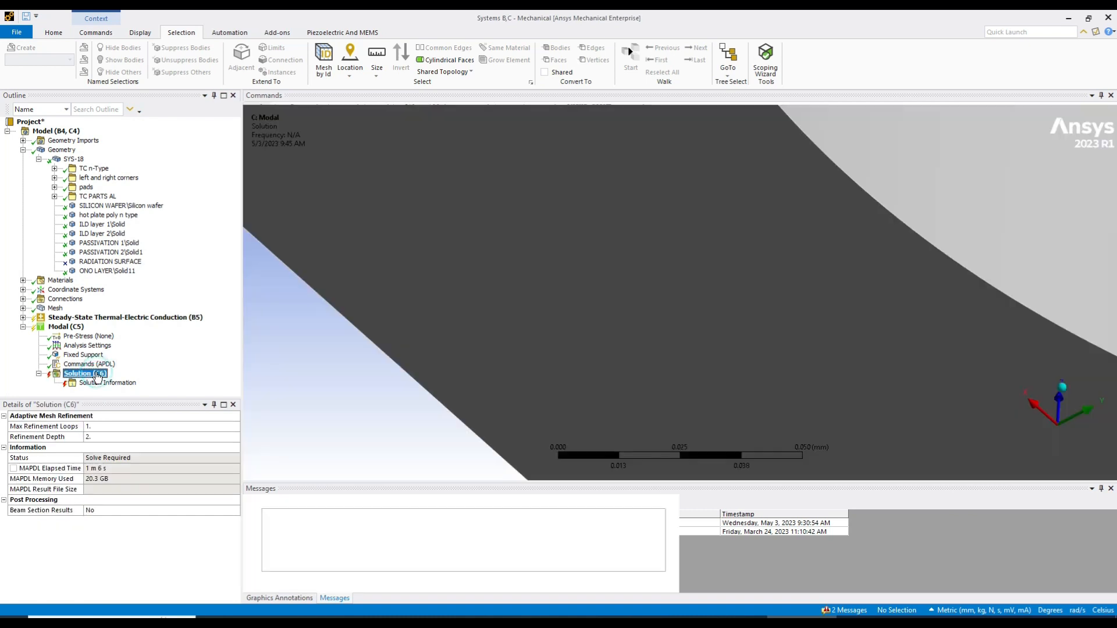
Re-solve the modal analysis, clearing the previous results first.
right_click(79, 374)
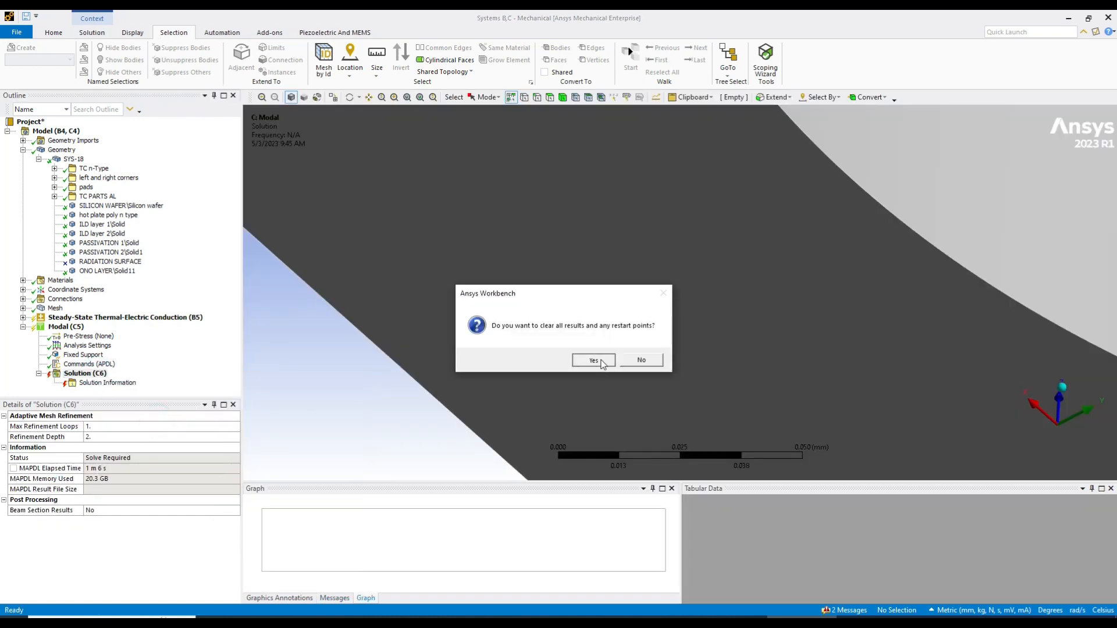
click(592, 361)
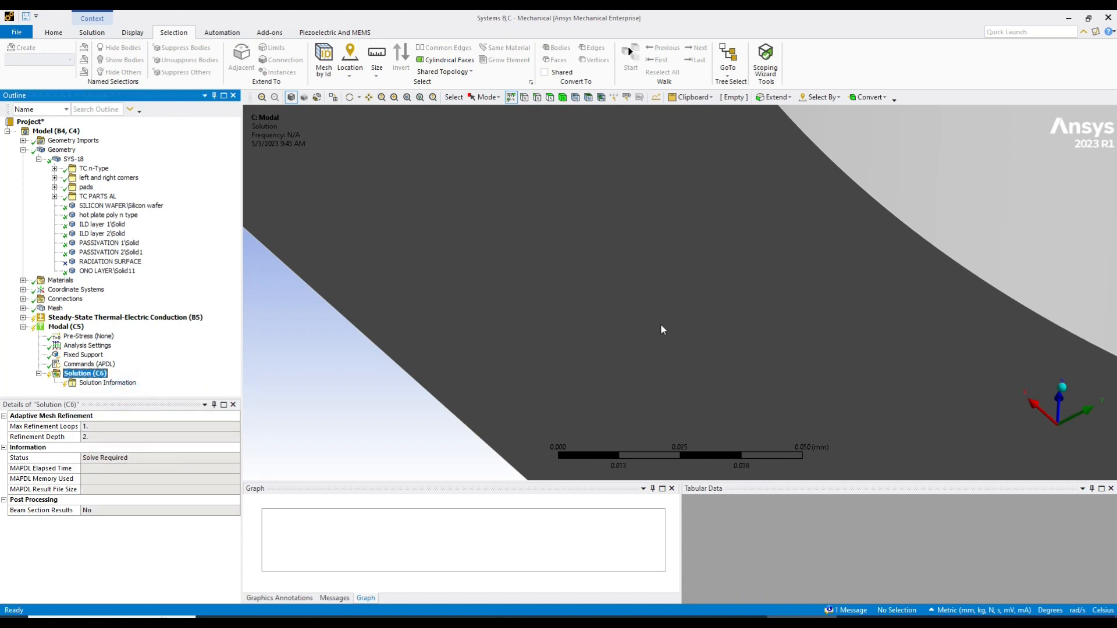
mouse_move(826, 375)
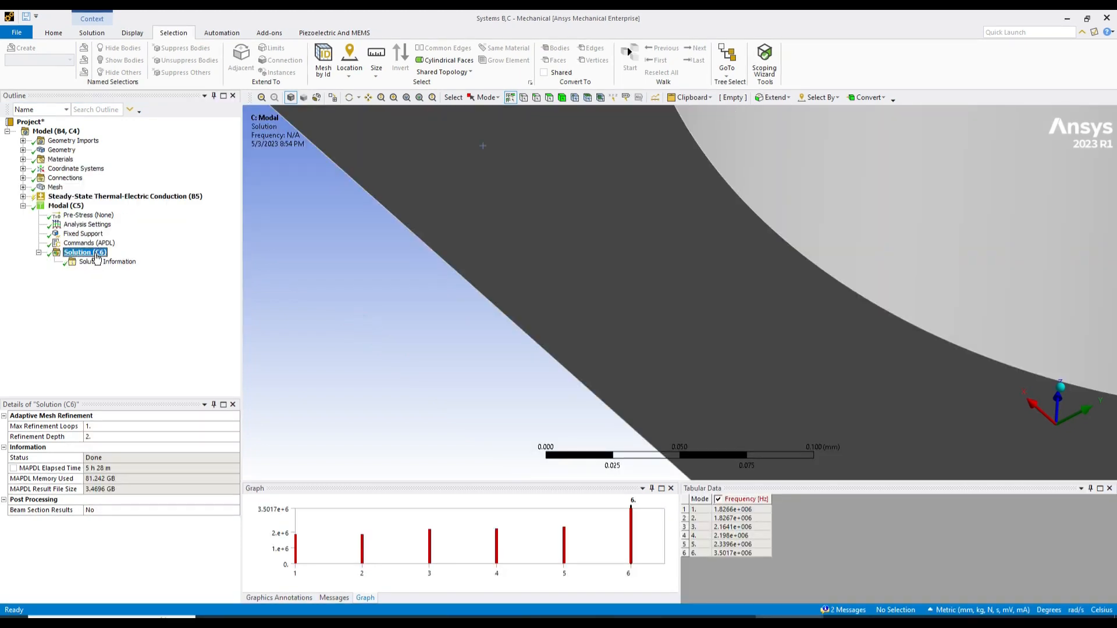
Review the solver output to the end, confirming the unsymmetric eigensolver and six frequencies.
click(104, 261)
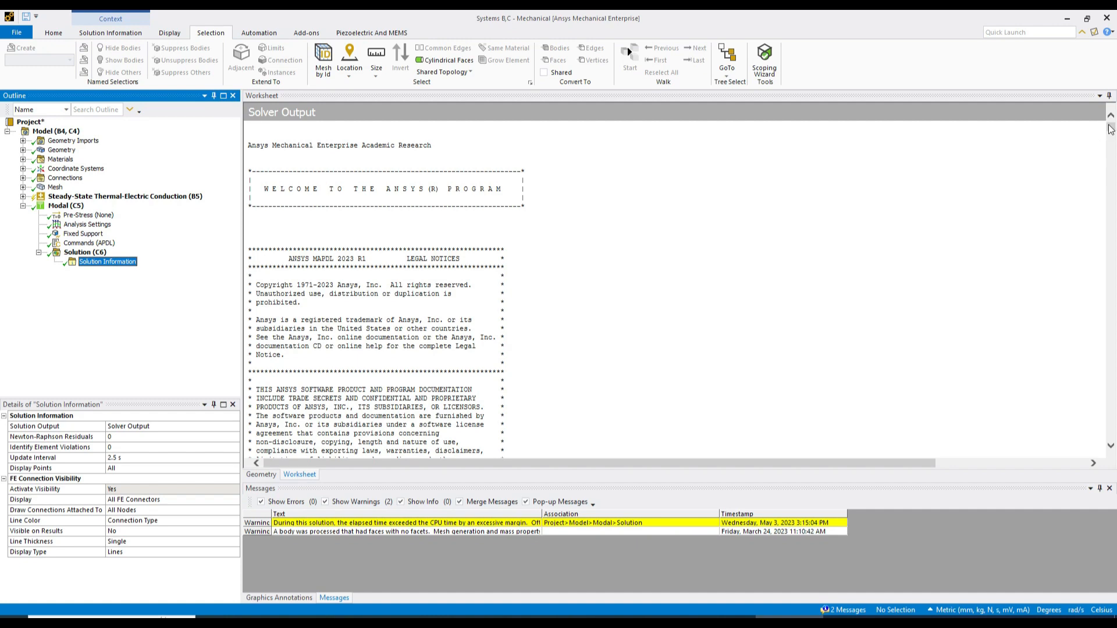
scroll(down, 3)
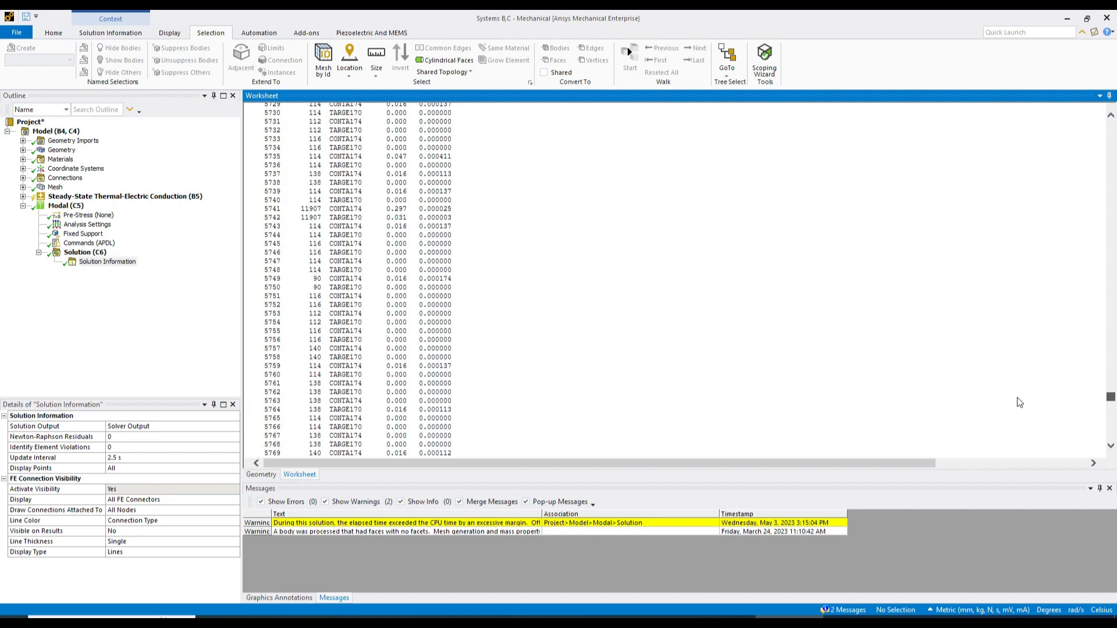
scroll(down, 3)
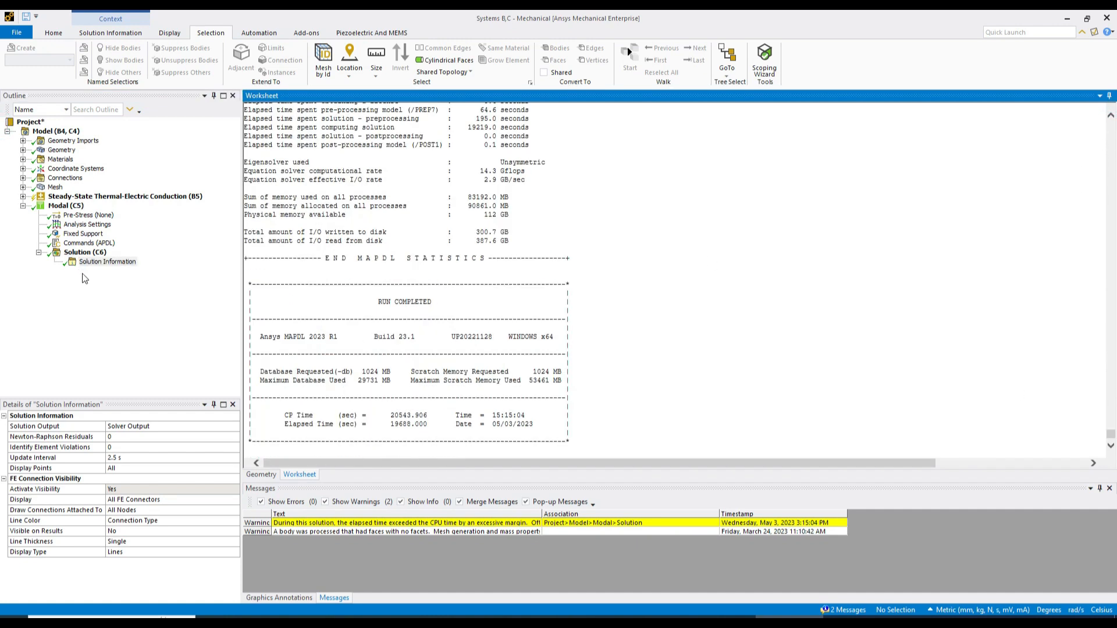
right_click(70, 252)
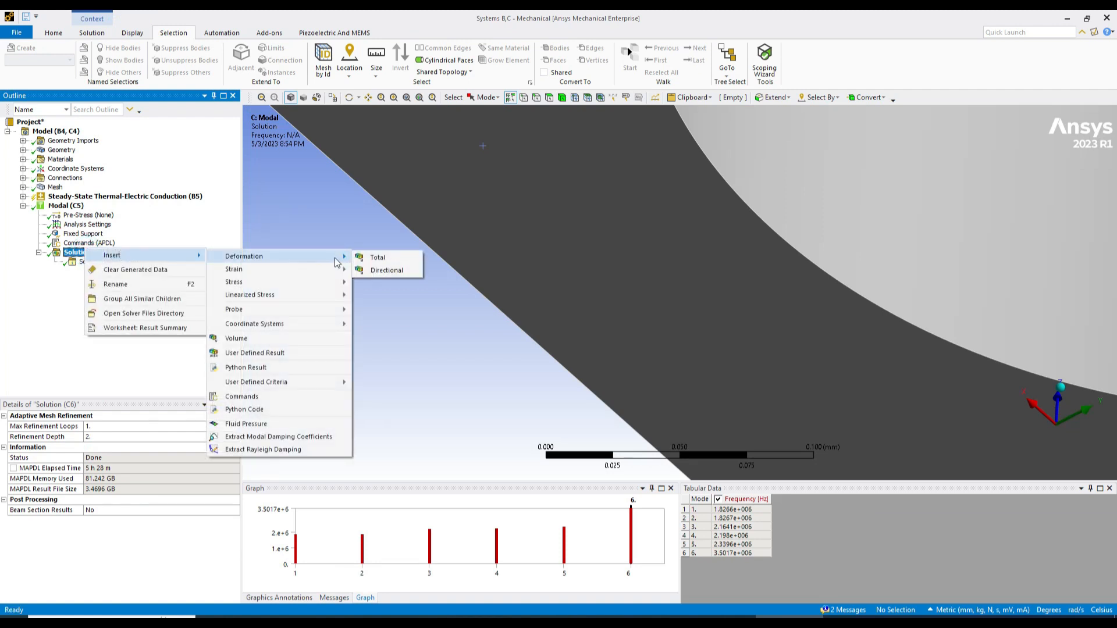
Insert a Total Deformation result under the modal solution for mode 1.
click(377, 257)
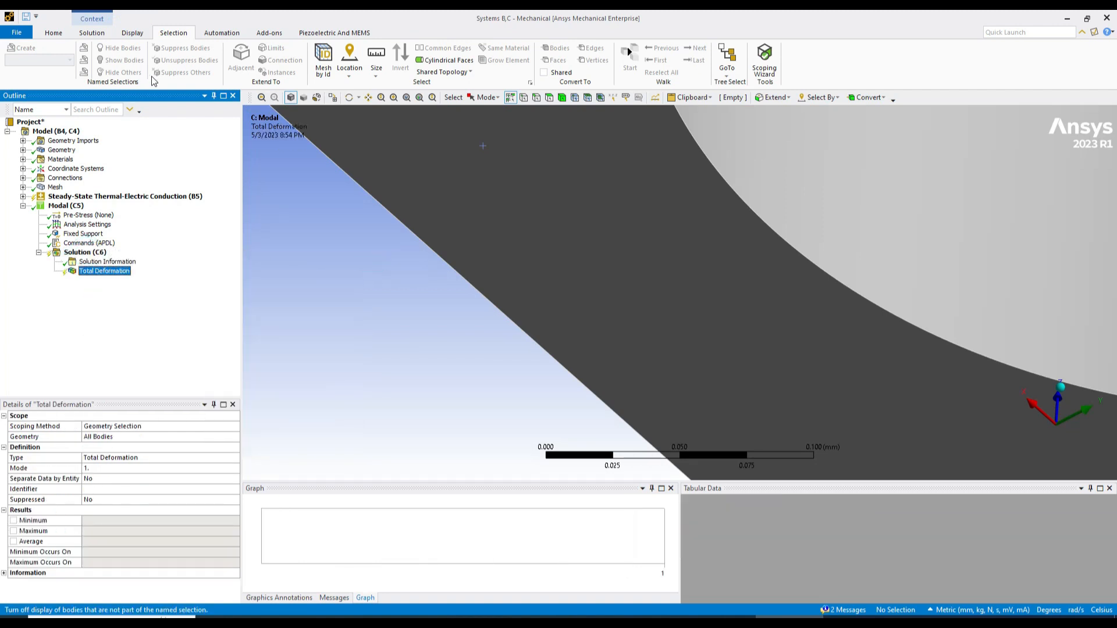
right_click(105, 270)
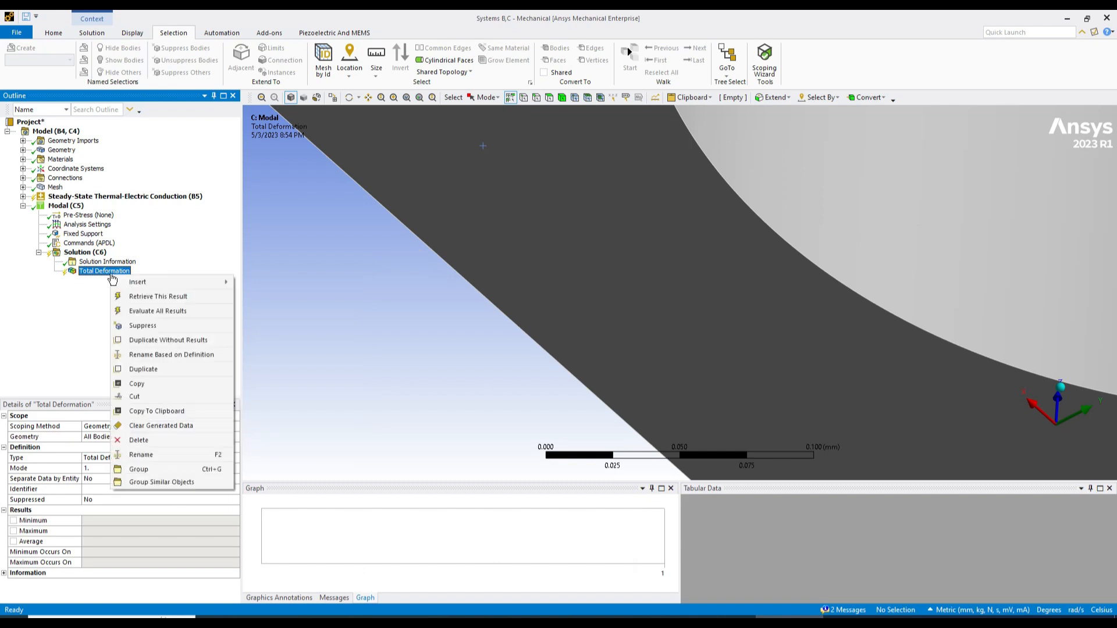
click(105, 270)
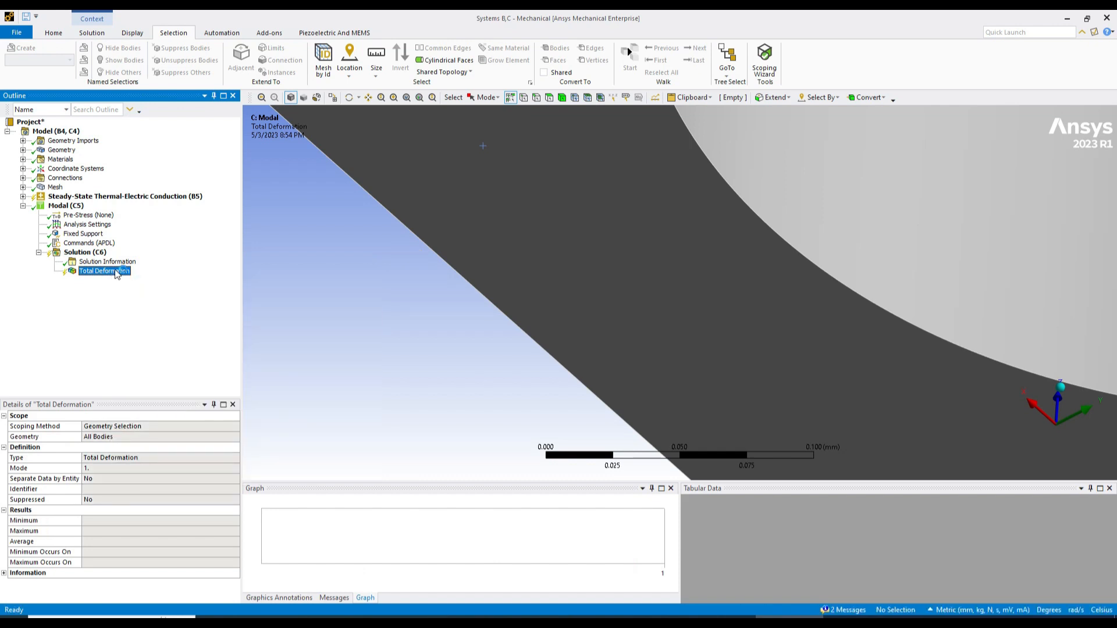